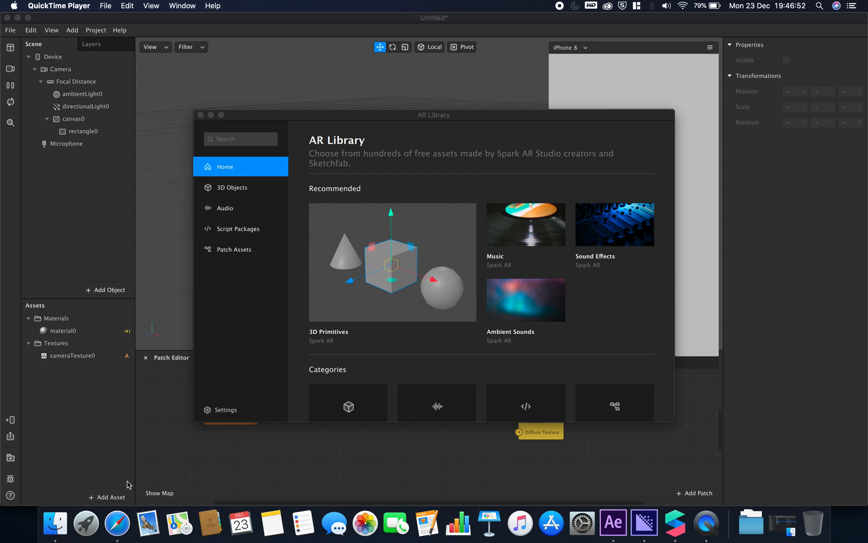
{"action": "mouse_move", "coordinate": [105, 497]}
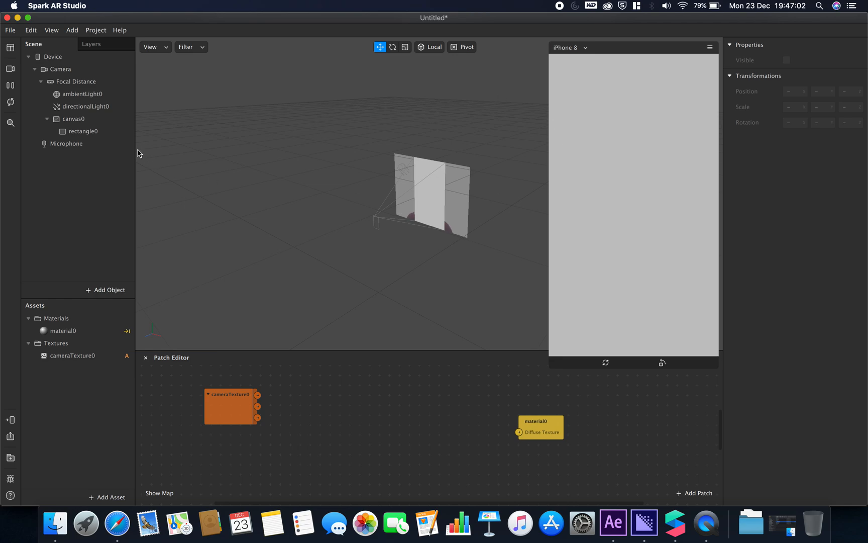
Step: Close the AR Library to return to the camera texture and material0 patches
{"action": "left_click", "coordinate": [63, 330]}
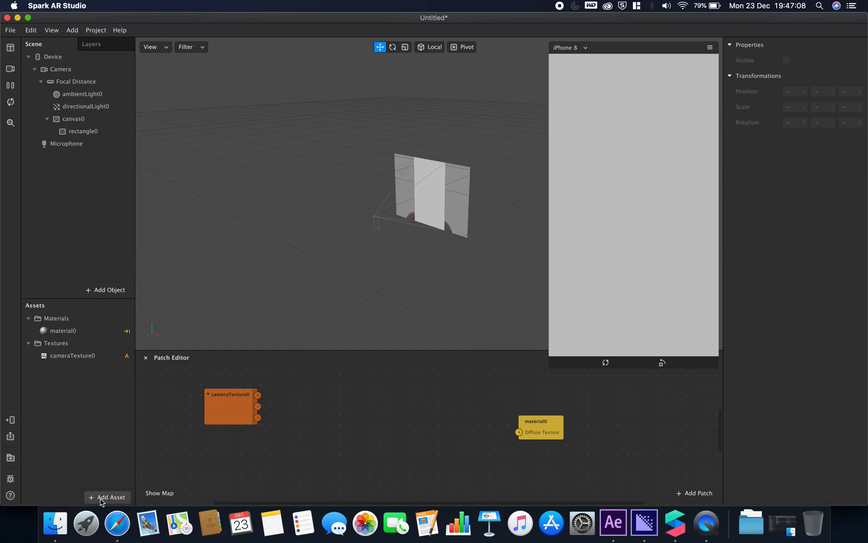
Step: Browse the AR Library's Script Packages and Patch Assets to the Shaders collection
{"action": "left_click", "coordinate": [106, 497]}
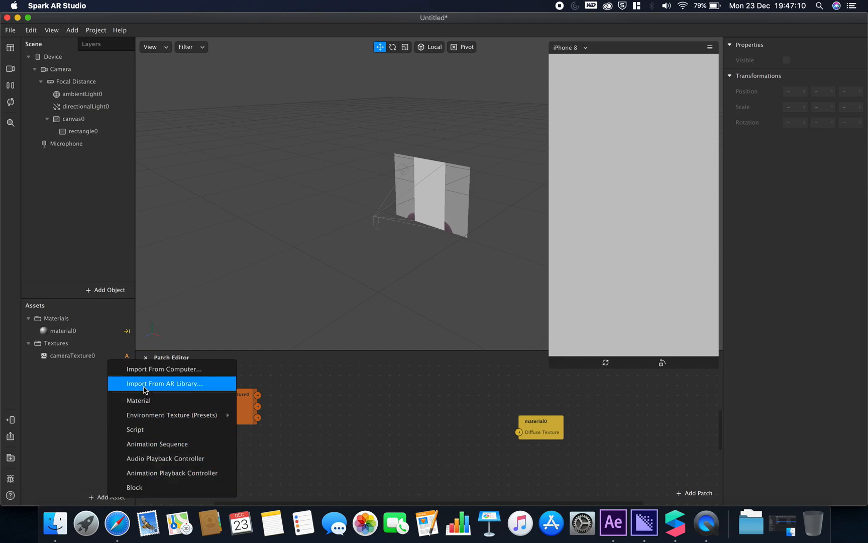
{"action": "left_click", "coordinate": [164, 383]}
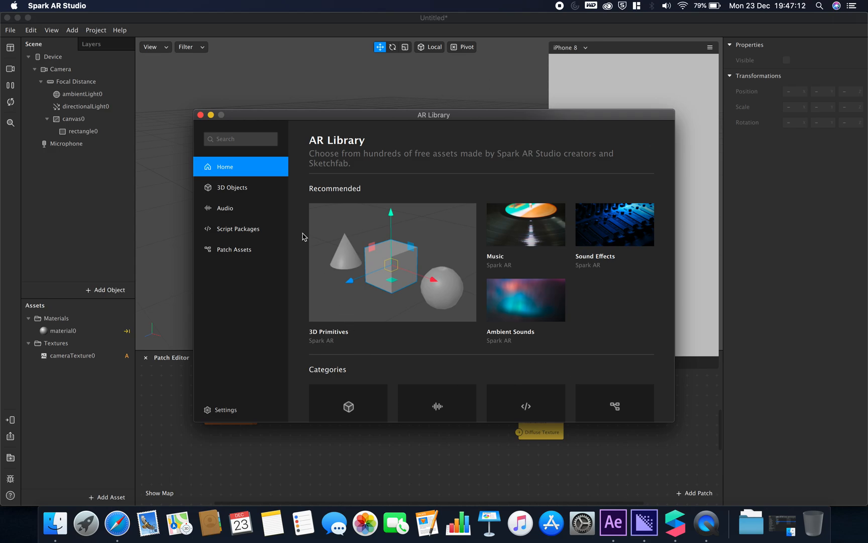
{"action": "mouse_move", "coordinate": [473, 189]}
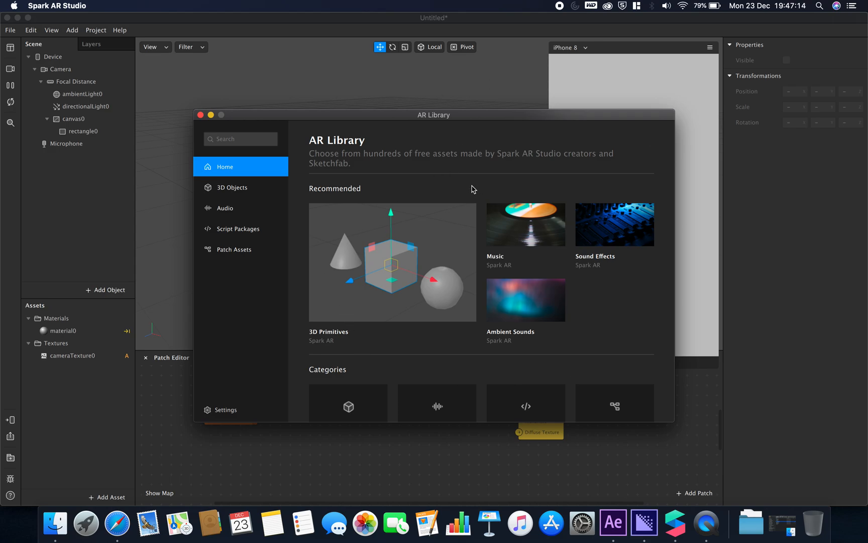
{"action": "mouse_move", "coordinate": [228, 193]}
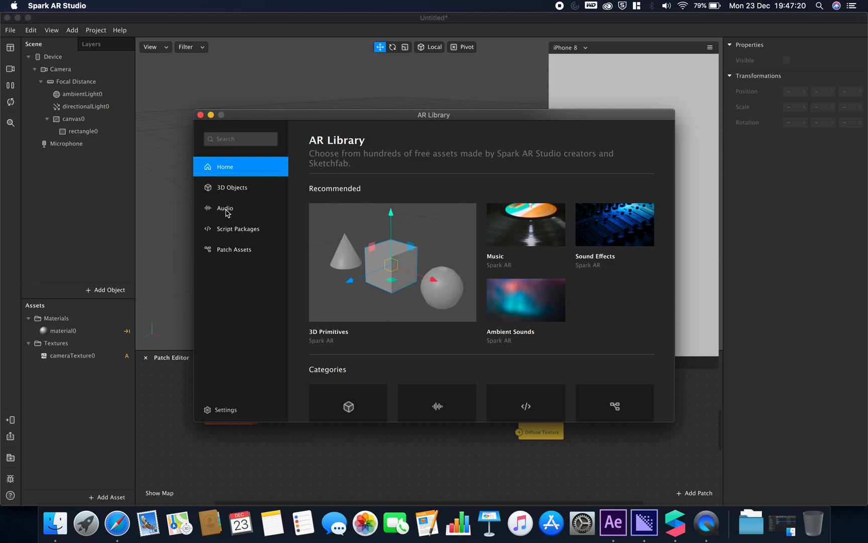
{"action": "mouse_move", "coordinate": [241, 208]}
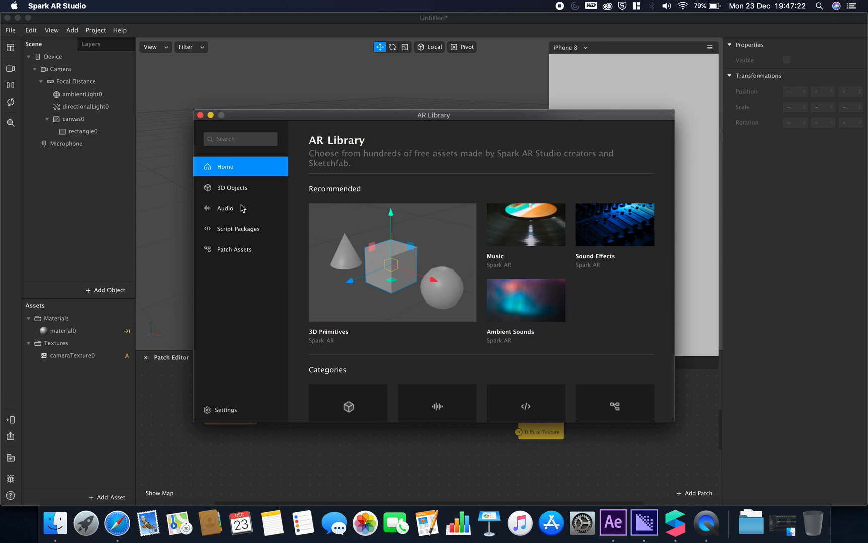
{"action": "left_click", "coordinate": [239, 228]}
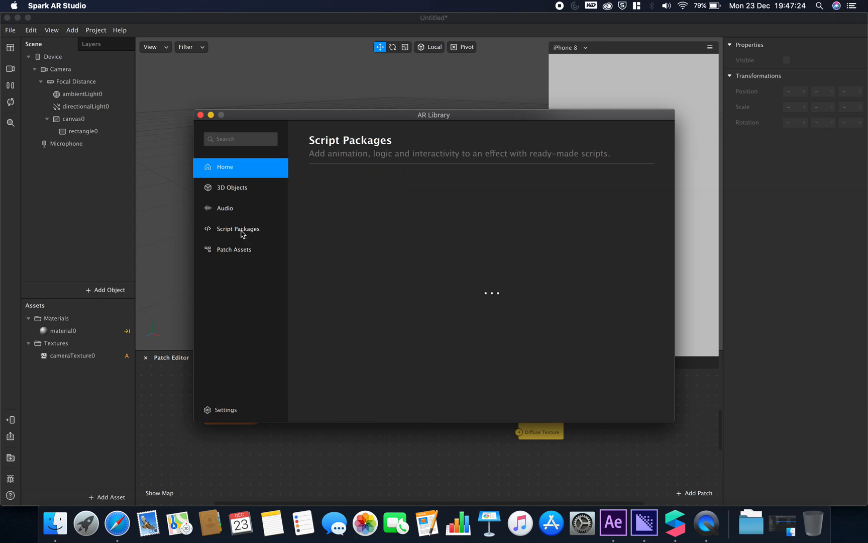
{"action": "left_click", "coordinate": [238, 229]}
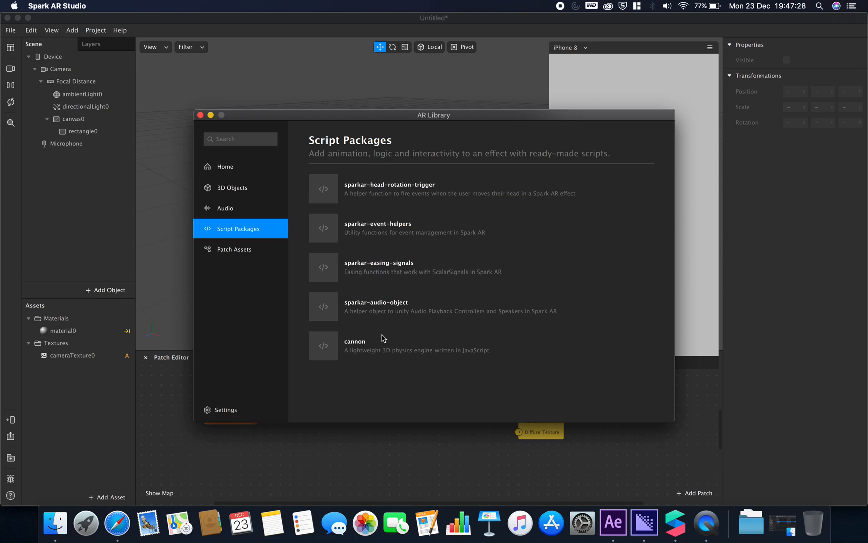
{"action": "mouse_move", "coordinate": [394, 175]}
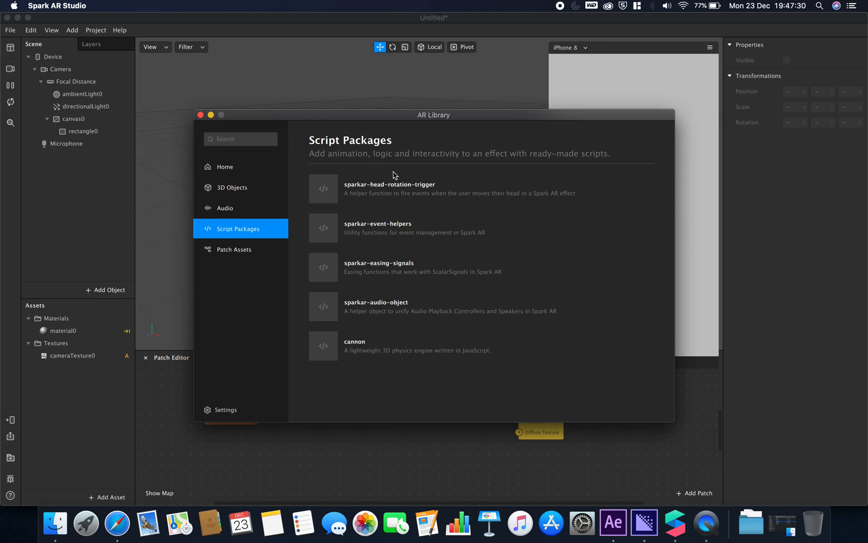
{"action": "left_click", "coordinate": [234, 249]}
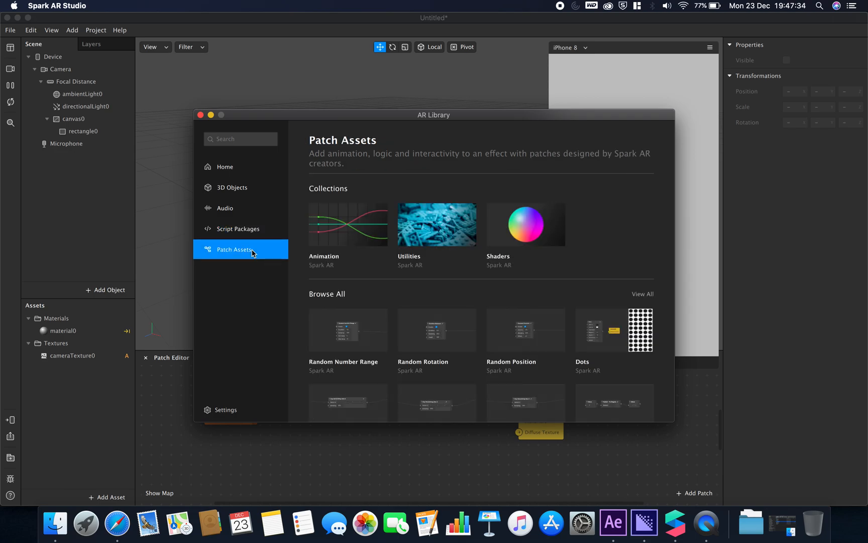
{"action": "mouse_move", "coordinate": [527, 197]}
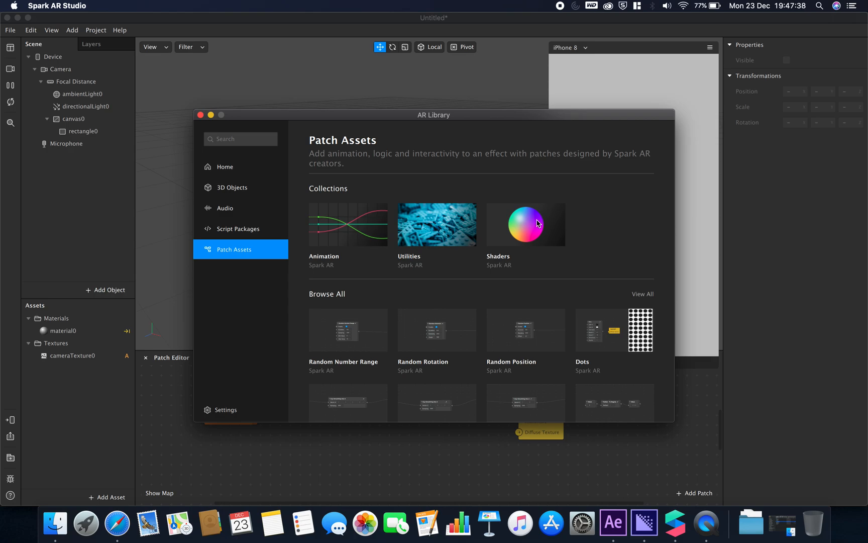
{"action": "left_click", "coordinate": [525, 224]}
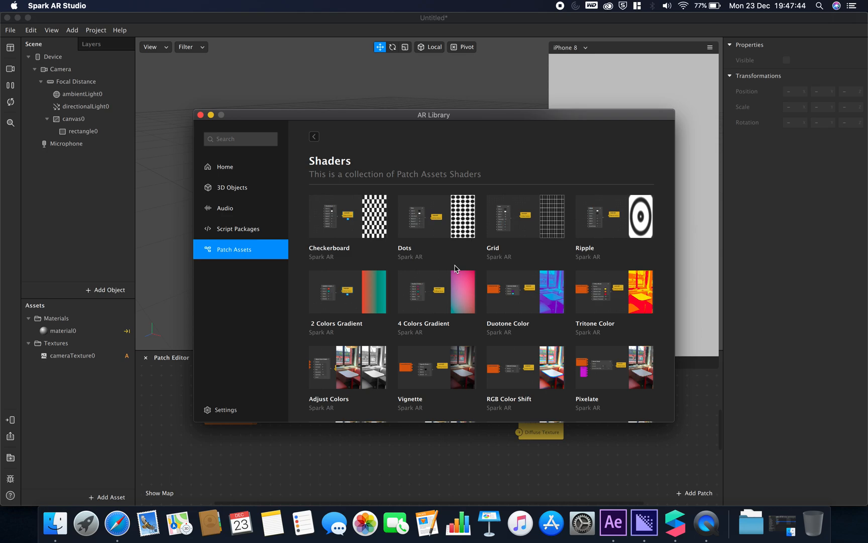
Step: Import the free Checkerboard shader and place it in the Patch Editor
{"action": "left_click", "coordinate": [347, 216]}
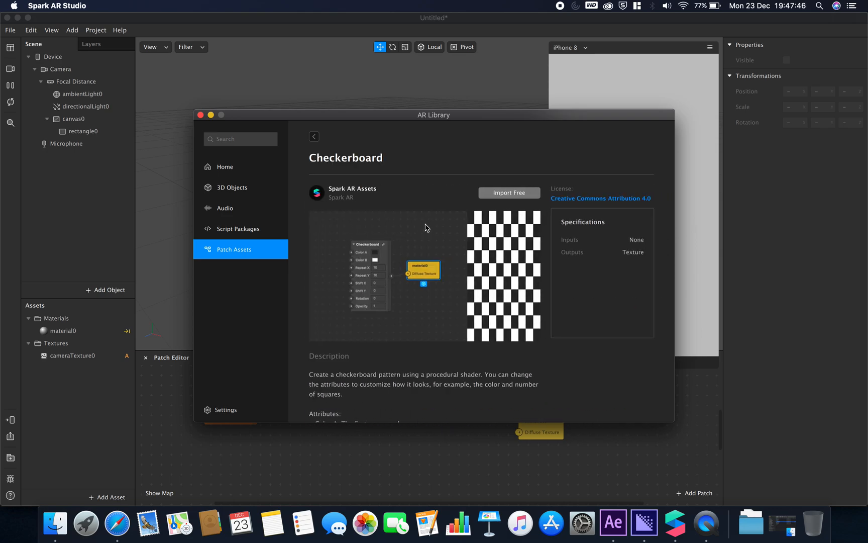
{"action": "left_click", "coordinate": [509, 193]}
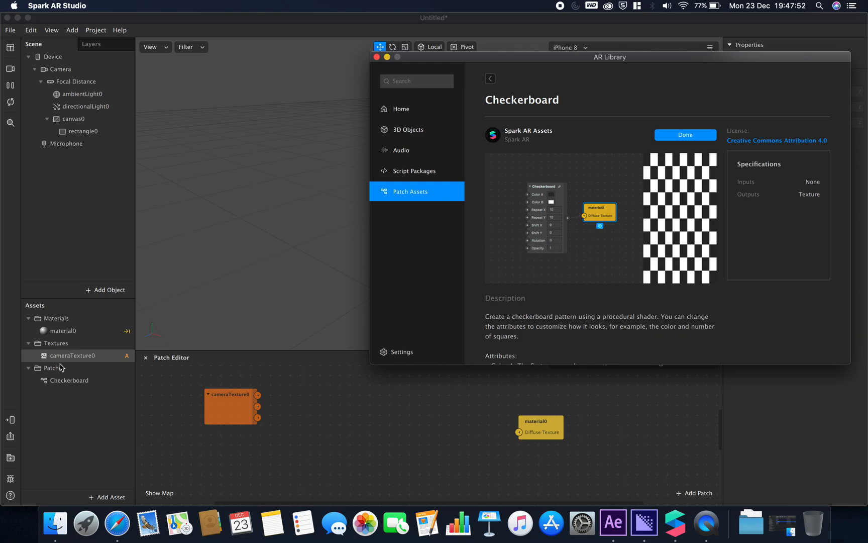
{"action": "left_click", "coordinate": [685, 135]}
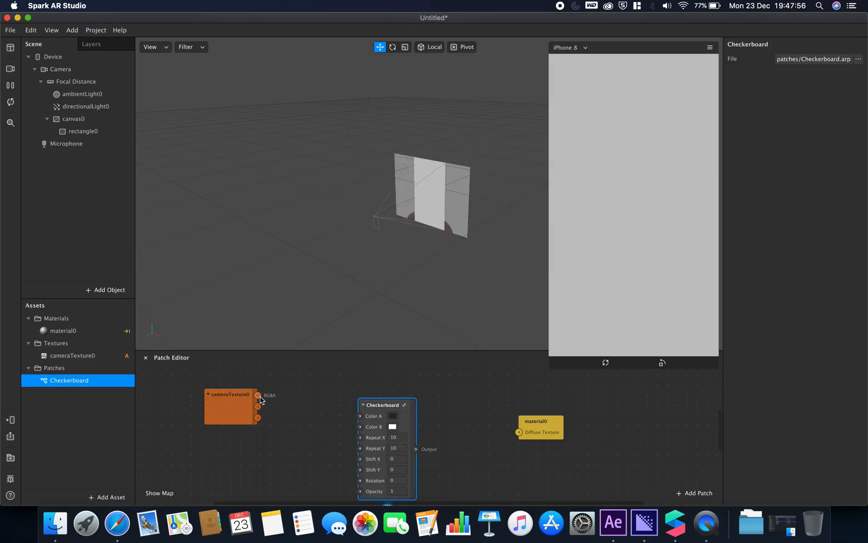
Step: Wire Checkerboard Output to material0 Diffuse Texture and set Repeat X and Y to 30
{"action": "left_click_drag", "start_coordinate": [416, 449], "coordinate": [504, 442]}
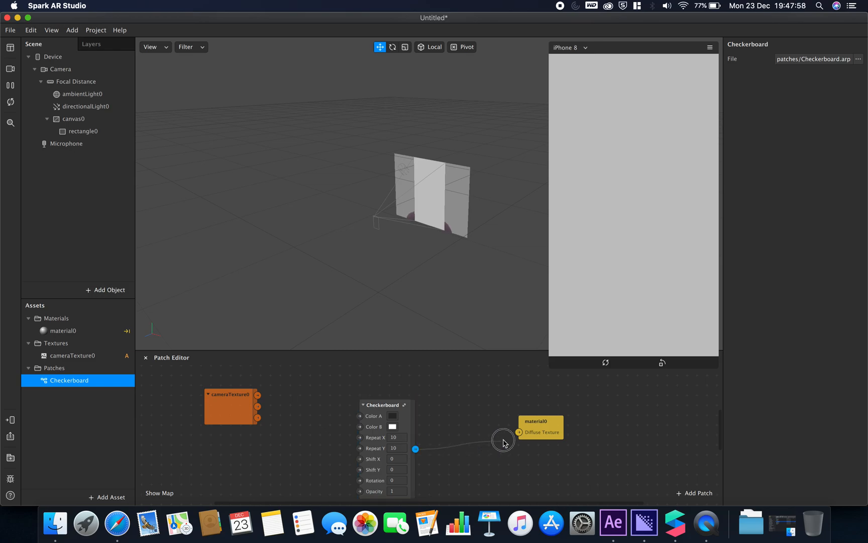
{"action": "left_click_drag", "start_coordinate": [416, 449], "coordinate": [519, 432]}
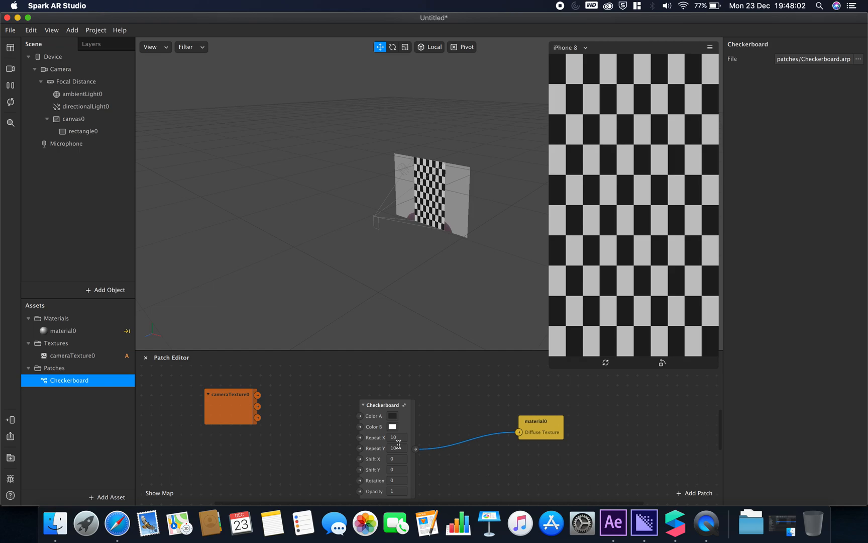
{"action": "left_click", "coordinate": [394, 437]}
{"action": "type", "text": "30"}
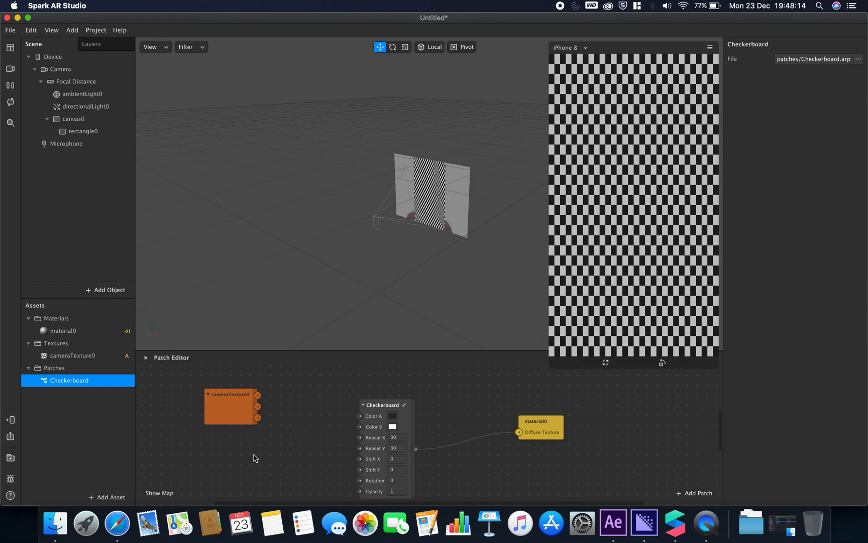
Step: Add Transition and Loop Animation patches, setting the Transition End to 30
{"action": "type", "text": "tran"}
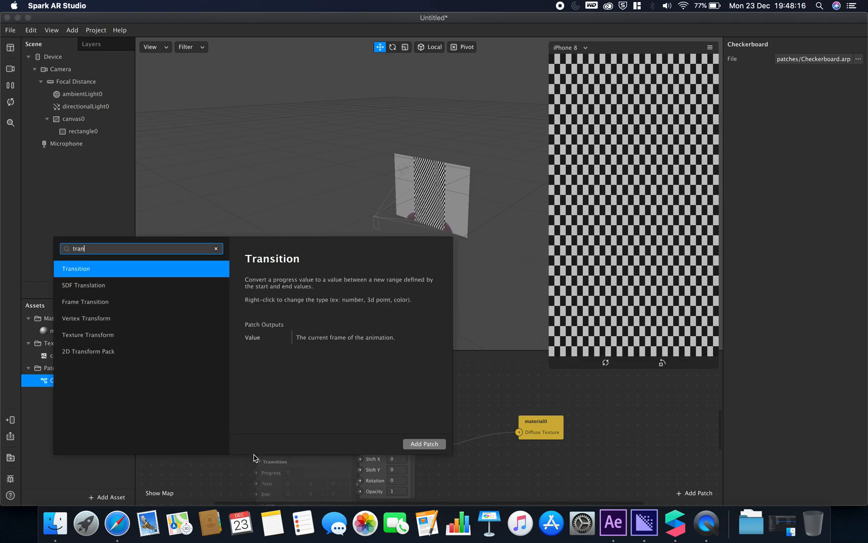
{"action": "left_click", "coordinate": [424, 443]}
{"action": "type", "text": "loop"}
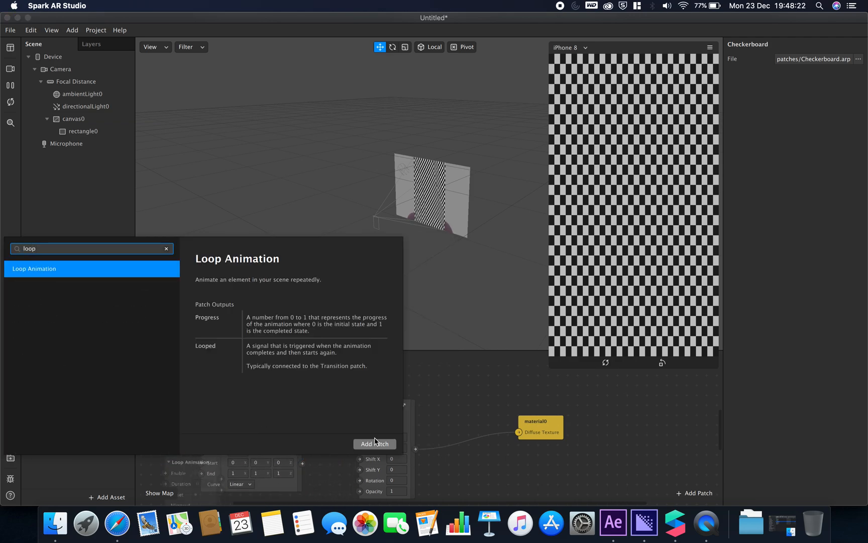
{"action": "left_click", "coordinate": [375, 444]}
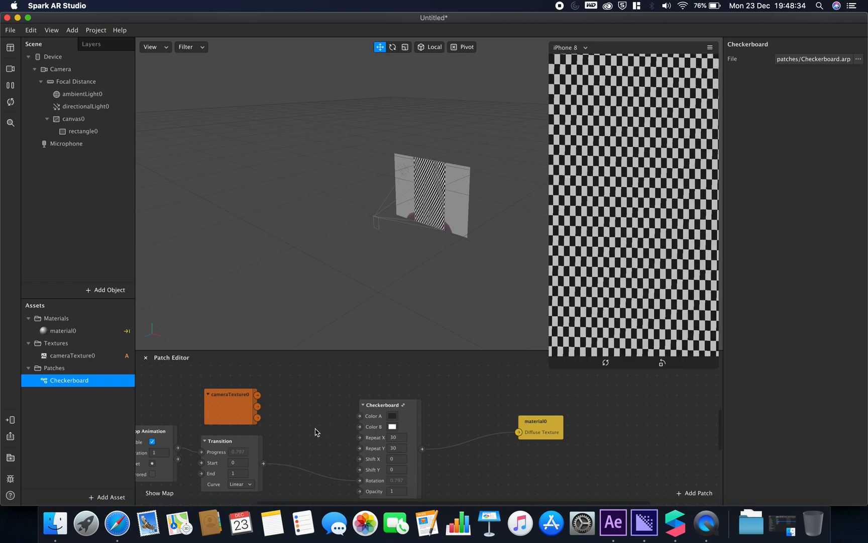
{"action": "left_click", "coordinate": [238, 473]}
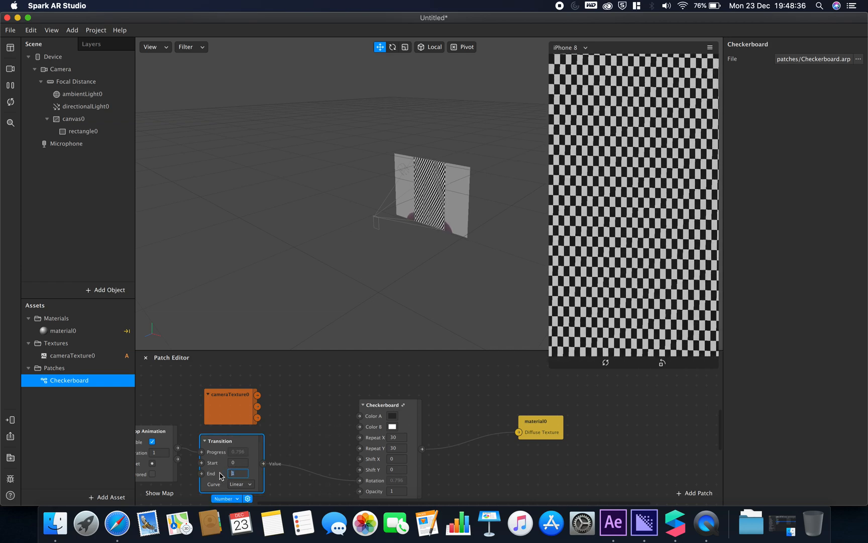
{"action": "type", "text": "30"}
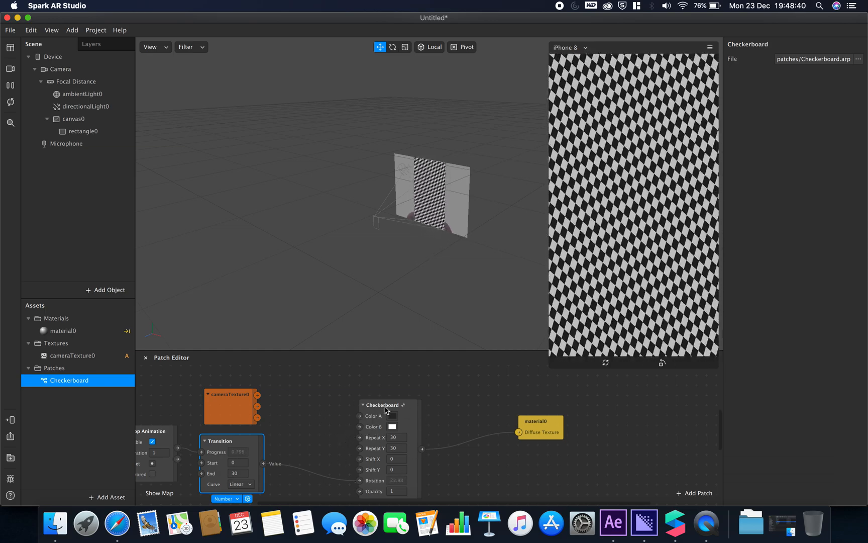
Step: Select the Checkerboard patch and cancel the colour picker without changing colours
{"action": "left_click", "coordinate": [382, 402]}
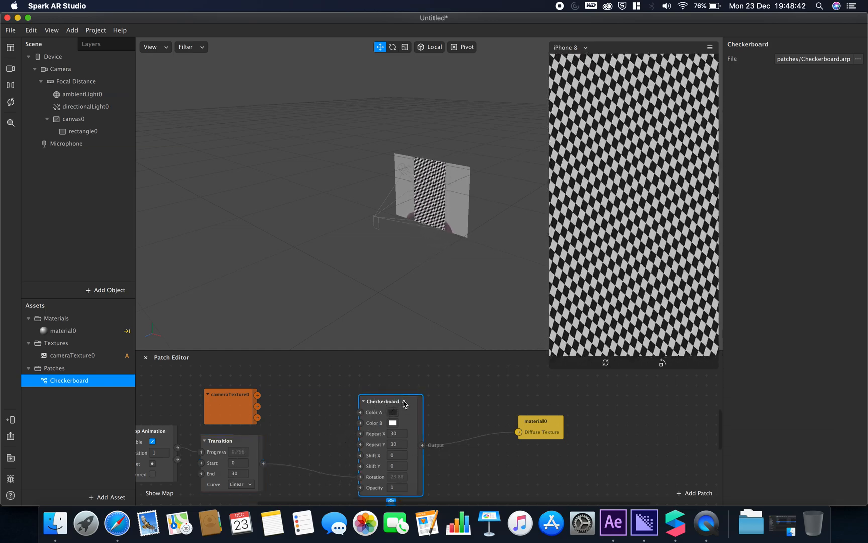
{"action": "double_click", "coordinate": [382, 401]}
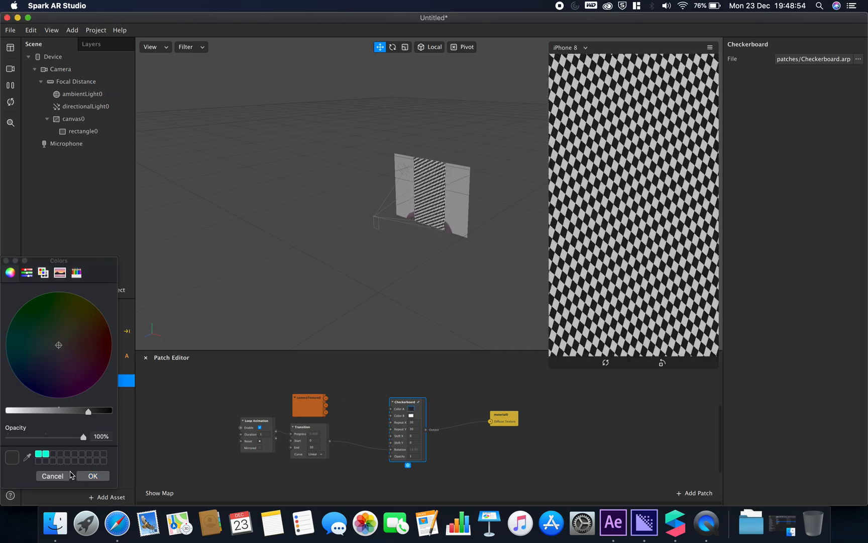
{"action": "left_click", "coordinate": [52, 476]}
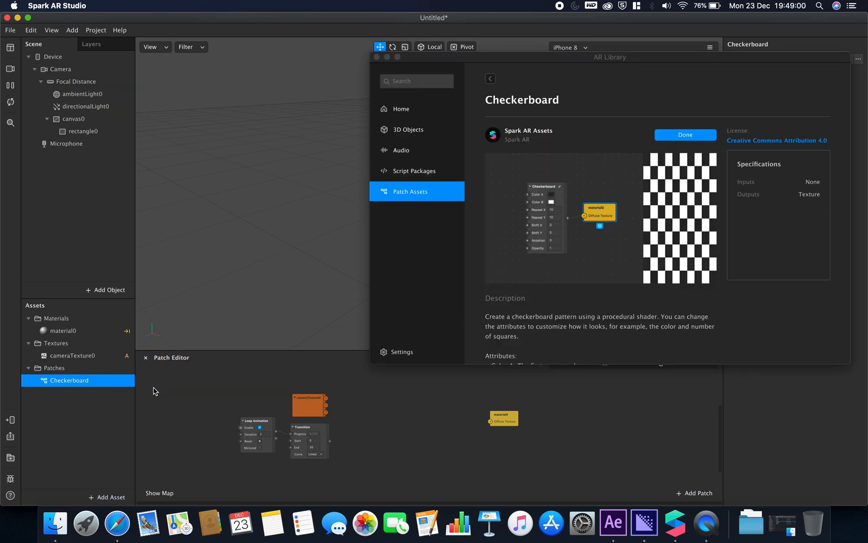
Step: Import the Dots shader from the Shaders collection
{"action": "left_click", "coordinate": [489, 79]}
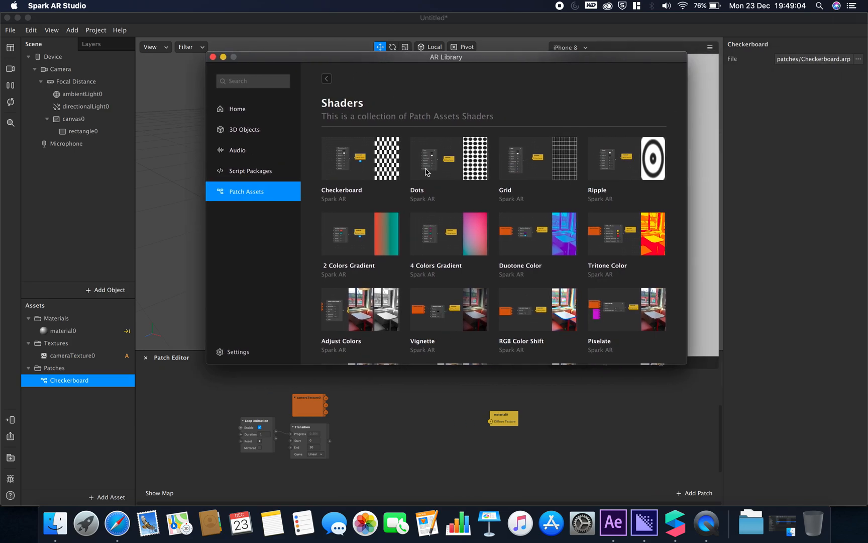
{"action": "mouse_move", "coordinate": [461, 172]}
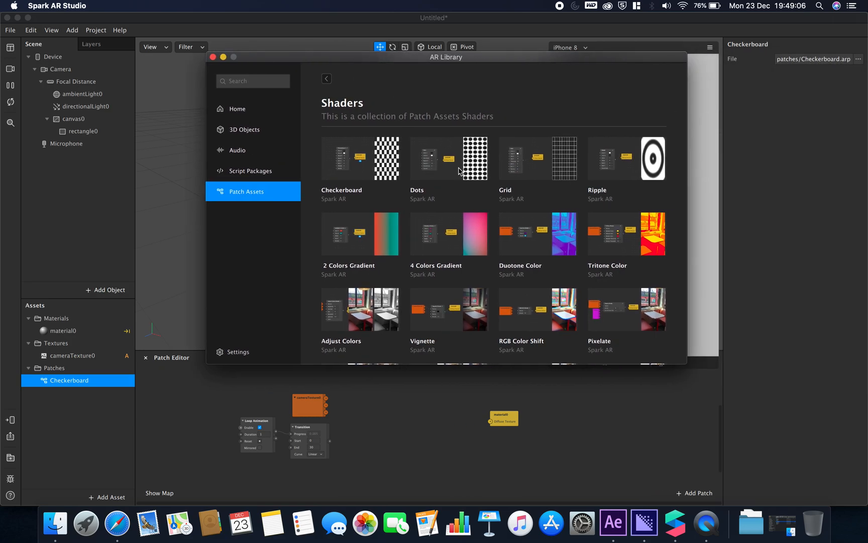
{"action": "left_click", "coordinate": [448, 158]}
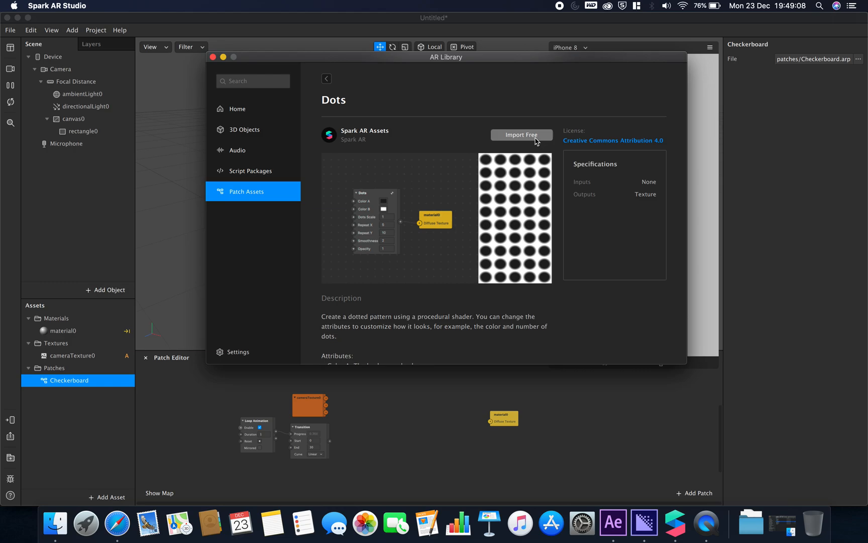
{"action": "left_click", "coordinate": [520, 135]}
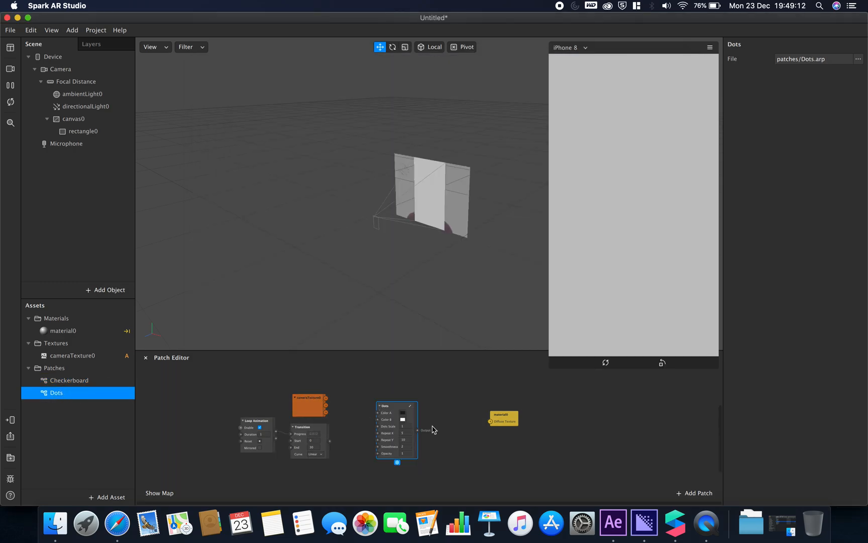
Step: Connect Dots to material0's diffuse texture and set its smoothness to 0
{"action": "left_click_drag", "start_coordinate": [421, 429], "coordinate": [489, 421]}
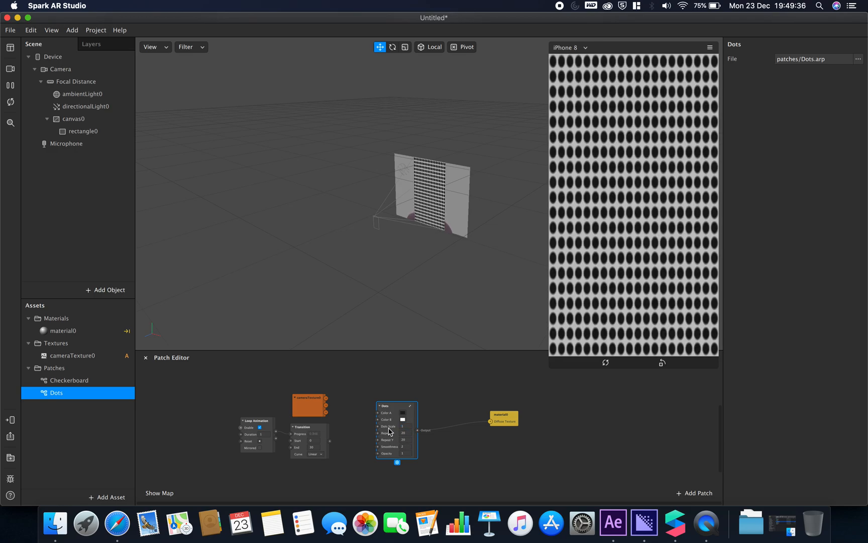
{"action": "left_click", "coordinate": [403, 447]}
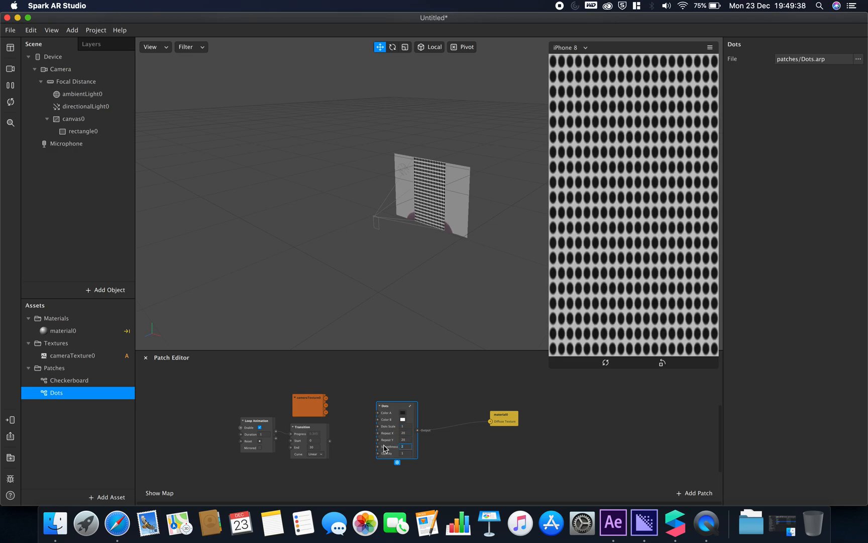
{"action": "type", "text": "0"}
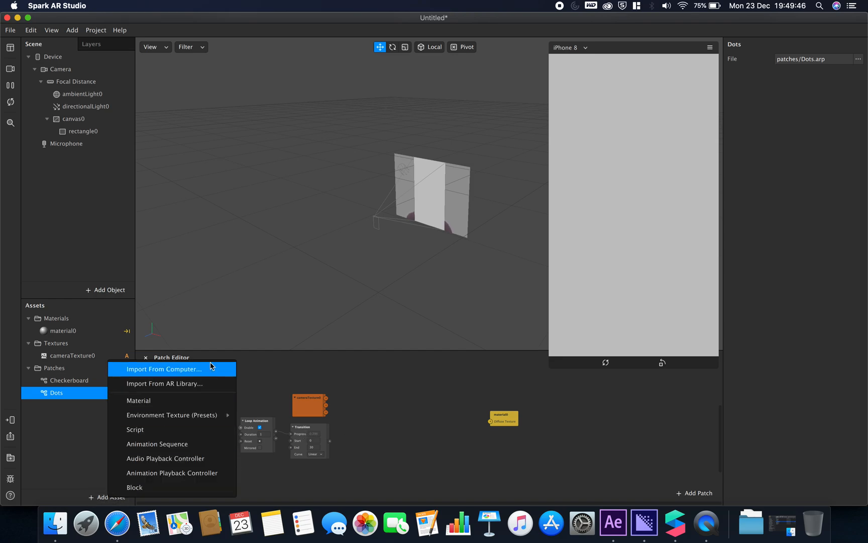
Step: Import the Ripple shader from the AR Library and connect it to material0's texture
{"action": "left_click", "coordinate": [165, 384]}
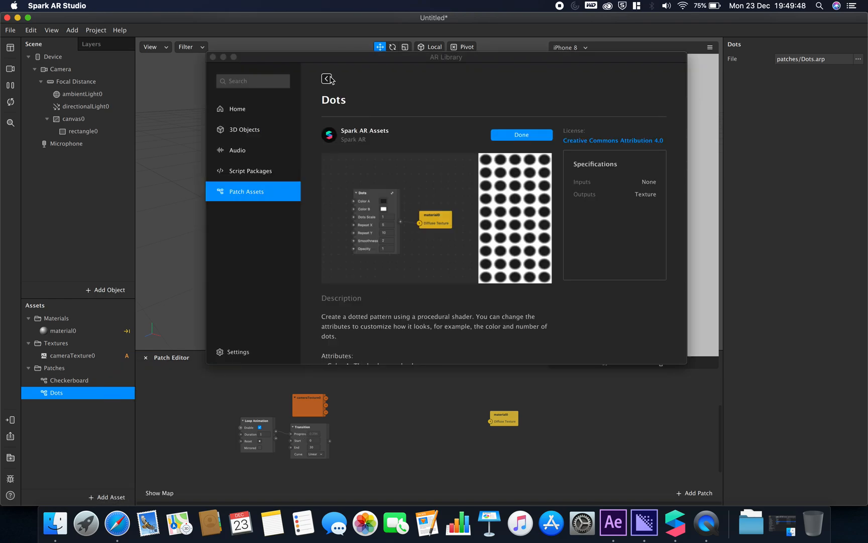
{"action": "left_click", "coordinate": [326, 79]}
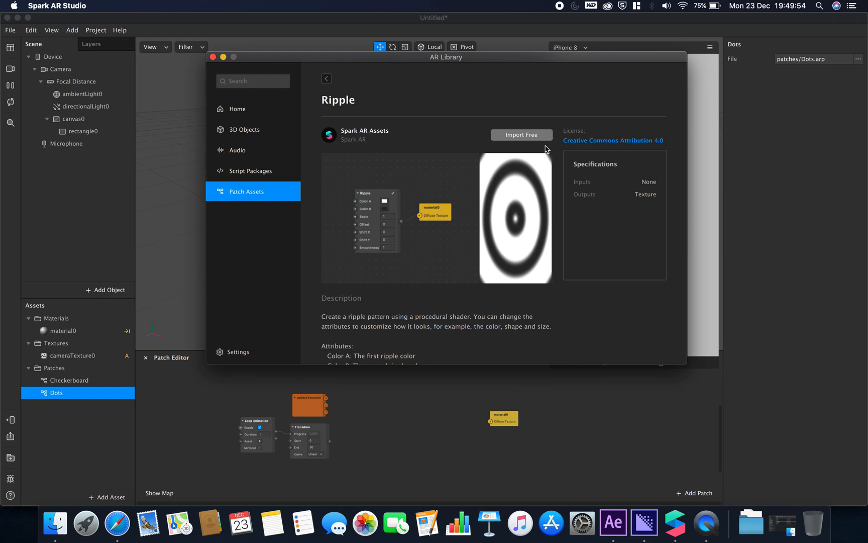
{"action": "left_click", "coordinate": [520, 135]}
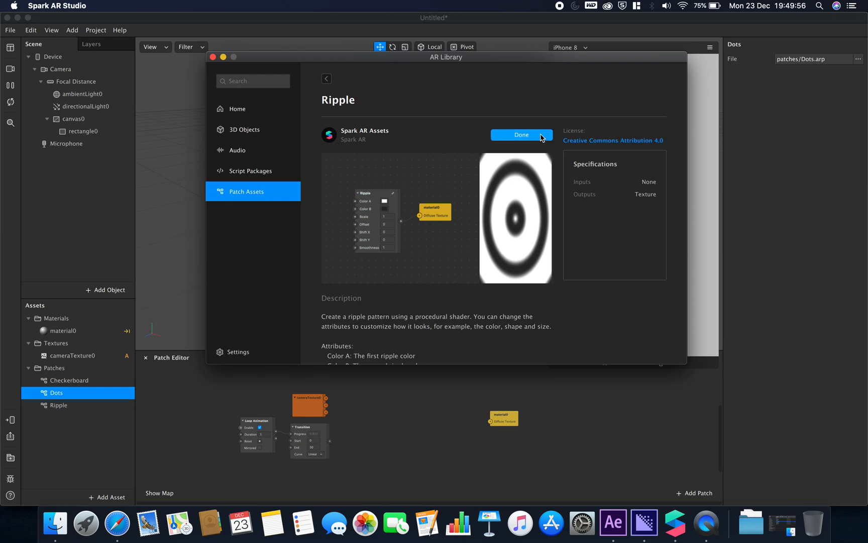
{"action": "mouse_move", "coordinate": [346, 308]}
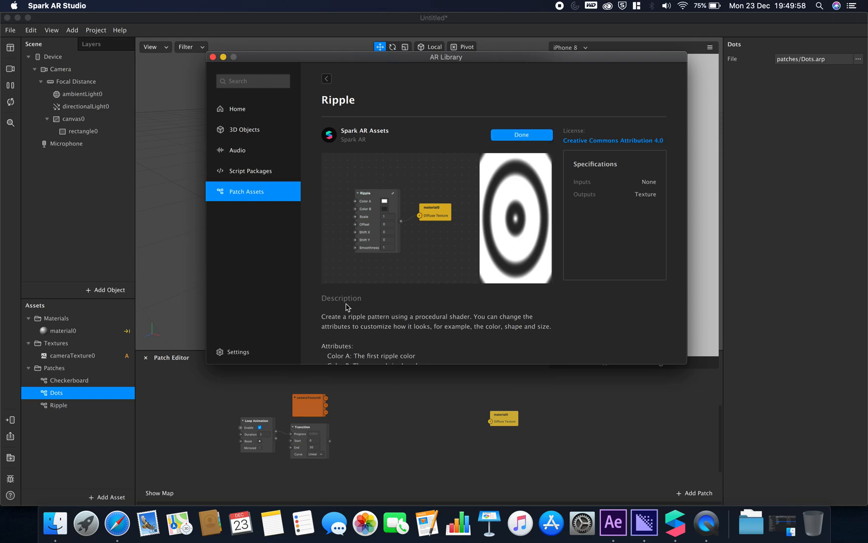
{"action": "left_click", "coordinate": [520, 134]}
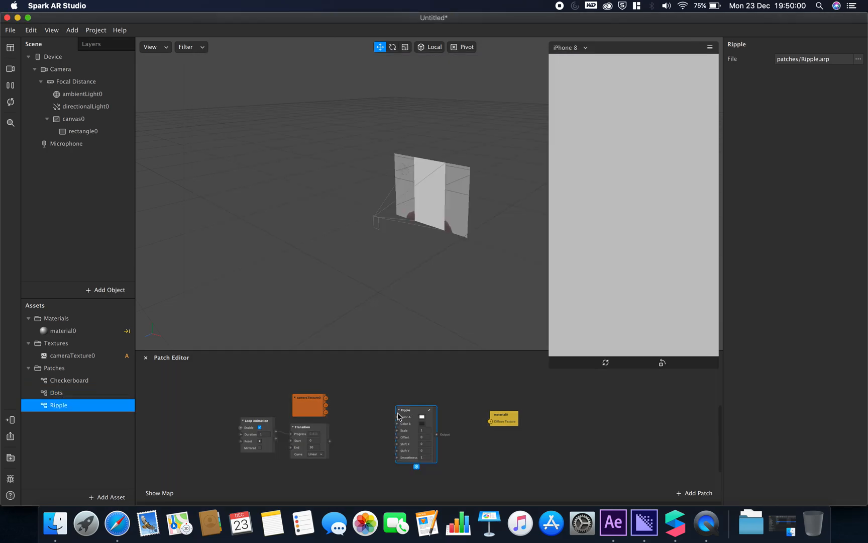
{"action": "left_click_drag", "start_coordinate": [445, 434], "coordinate": [492, 421]}
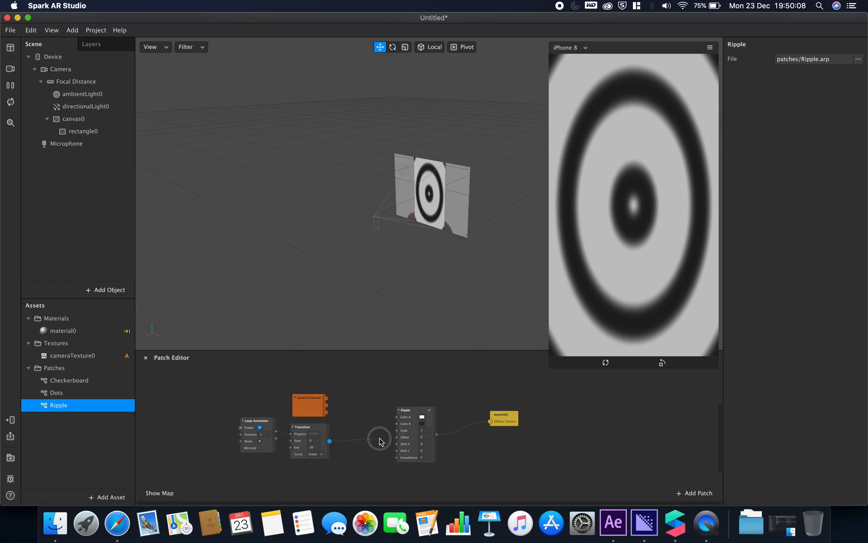
{"action": "mouse_move", "coordinate": [395, 455]}
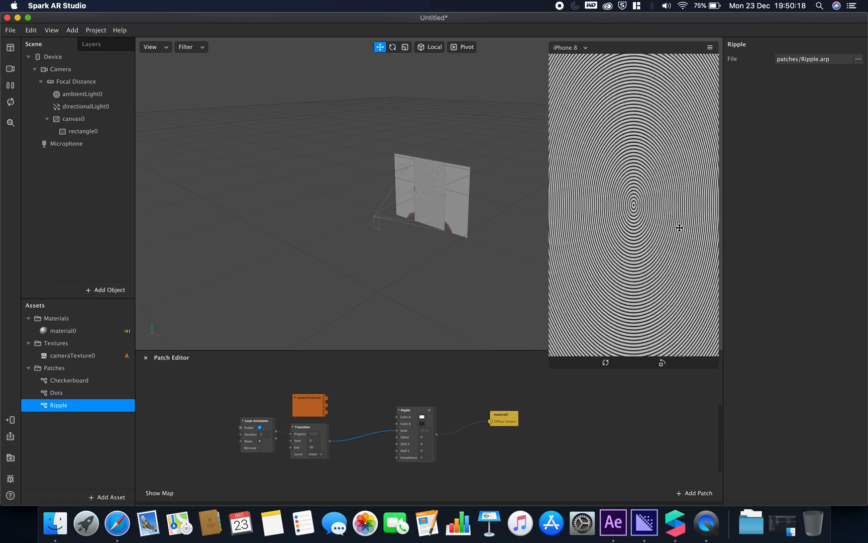
{"action": "mouse_move", "coordinate": [344, 412]}
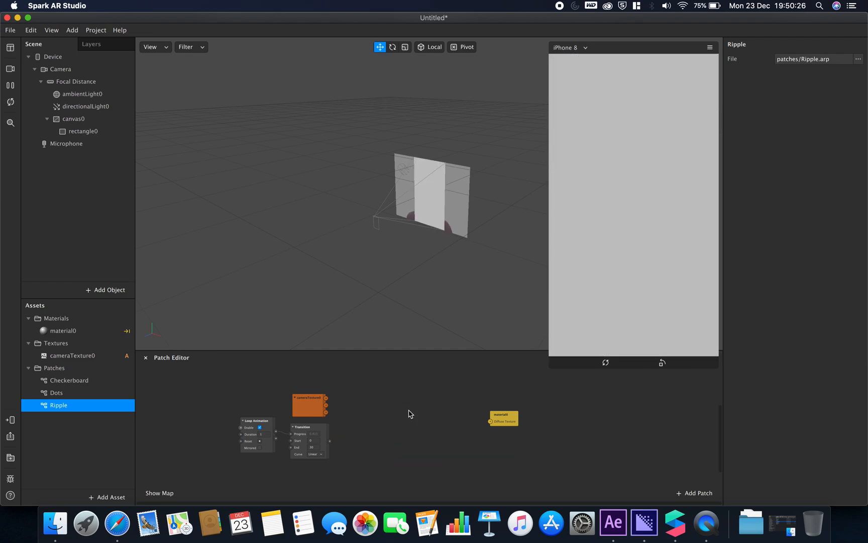
Step: Reopen the AR Library through Add Asset > Import From AR Library
{"action": "left_click", "coordinate": [107, 497]}
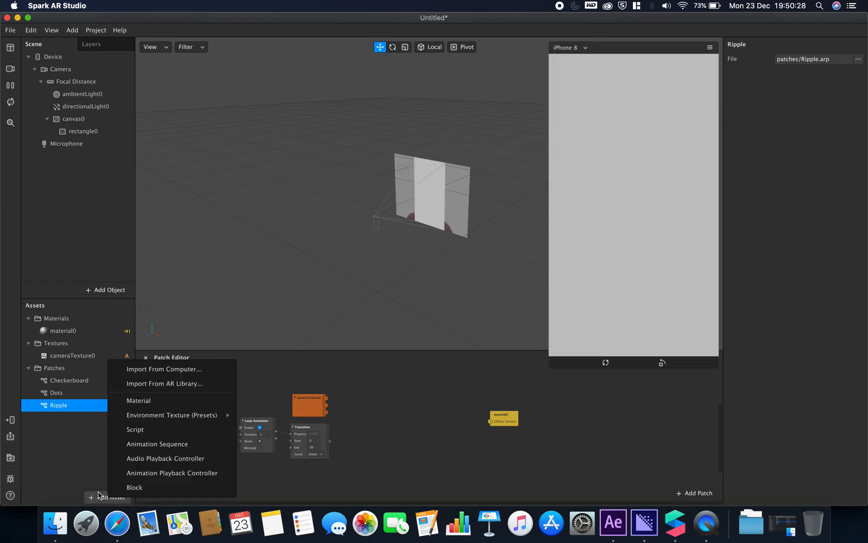
{"action": "left_click", "coordinate": [164, 383]}
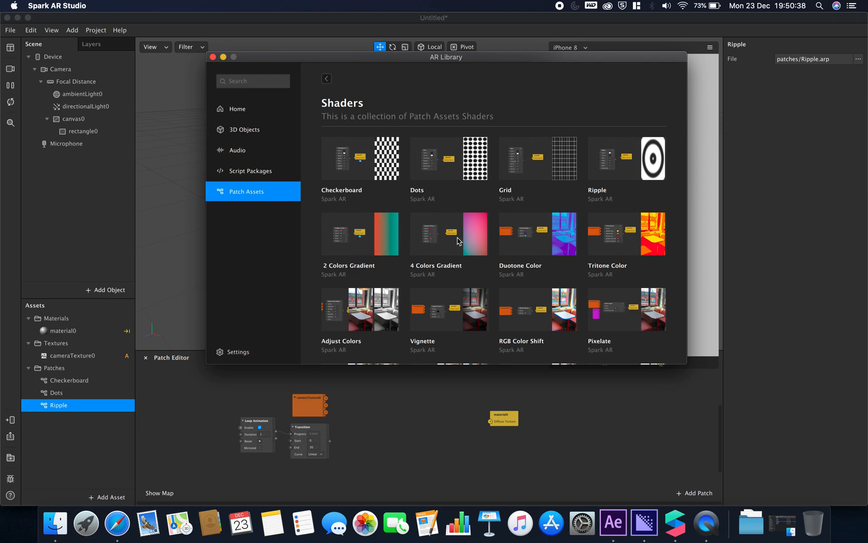
{"action": "mouse_move", "coordinate": [529, 239]}
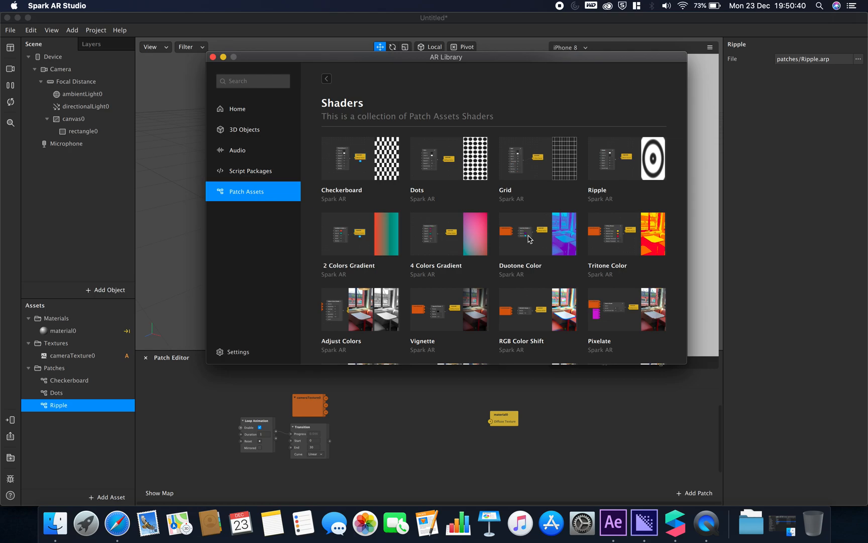
{"action": "mouse_move", "coordinate": [495, 307]}
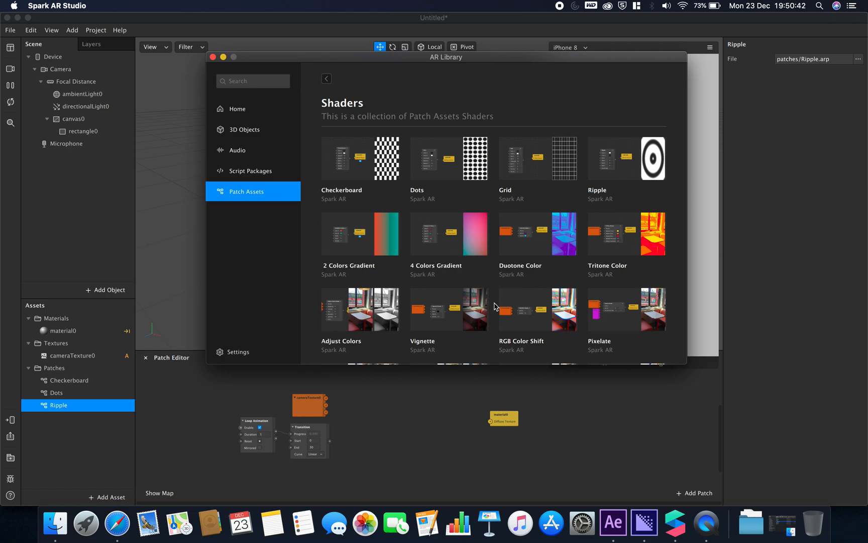
Step: Import the Adjust Colors shader from the AR Library
{"action": "scroll", "scroll_direction": "down", "scroll_amount": 3}
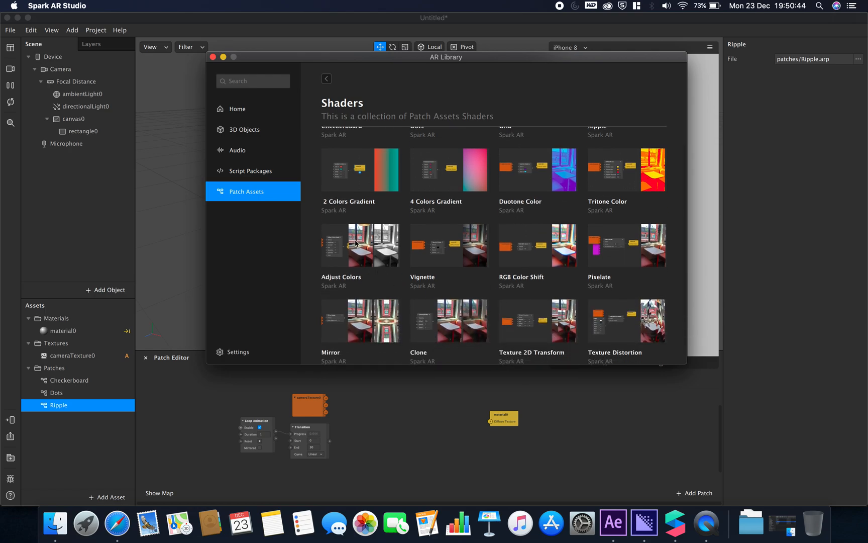
{"action": "mouse_move", "coordinate": [374, 265]}
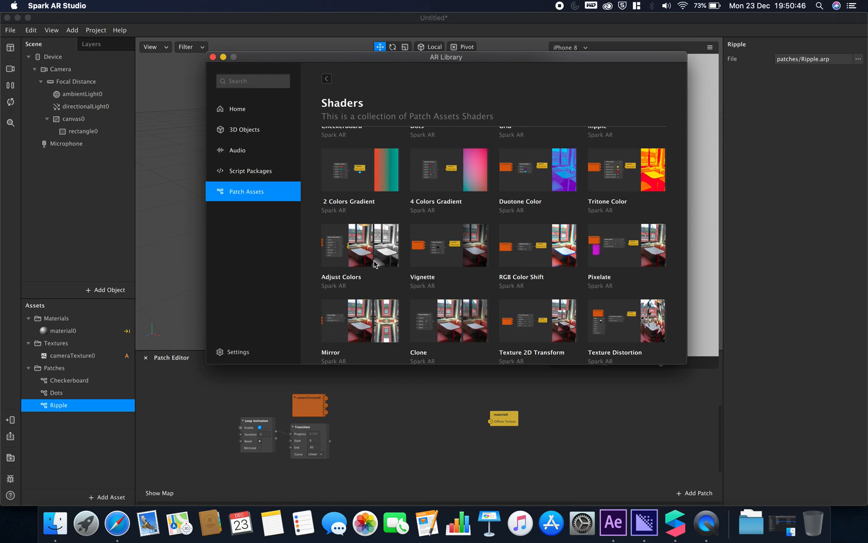
{"action": "left_click", "coordinate": [360, 245]}
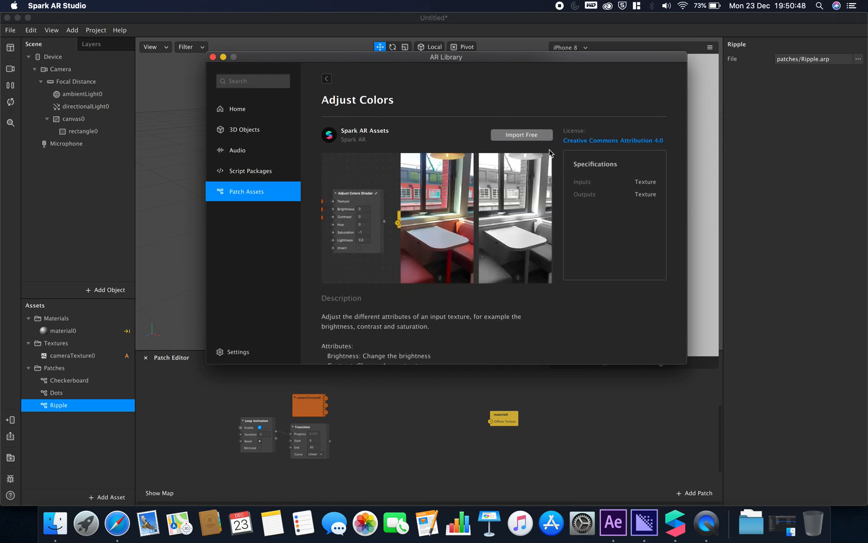
{"action": "left_click", "coordinate": [520, 135]}
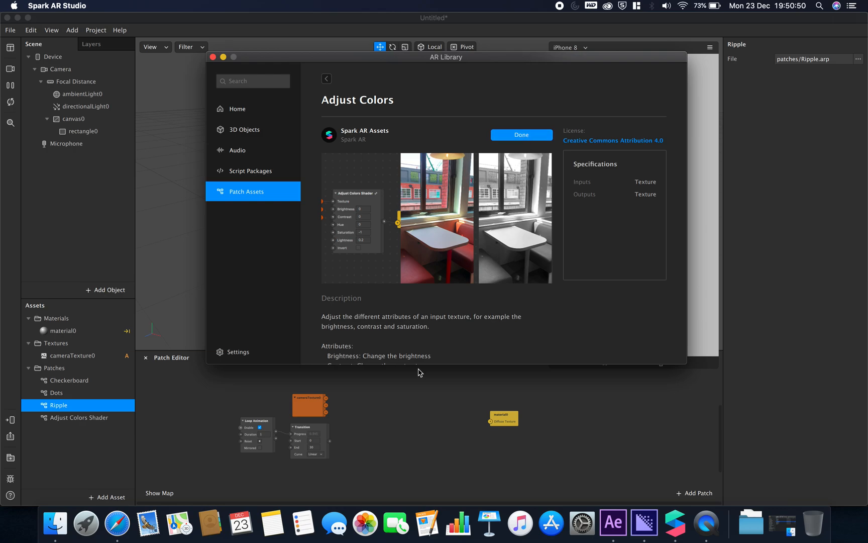
{"action": "left_click", "coordinate": [520, 134]}
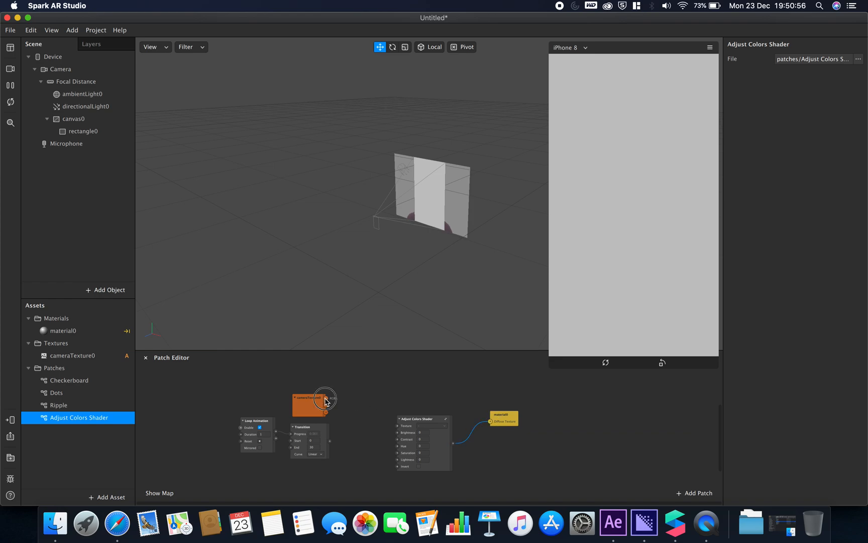
Step: Feed cameraTexture0 into Adjust Colors and tick Invert to invert the camera colours
{"action": "left_click_drag", "start_coordinate": [324, 401], "coordinate": [404, 424]}
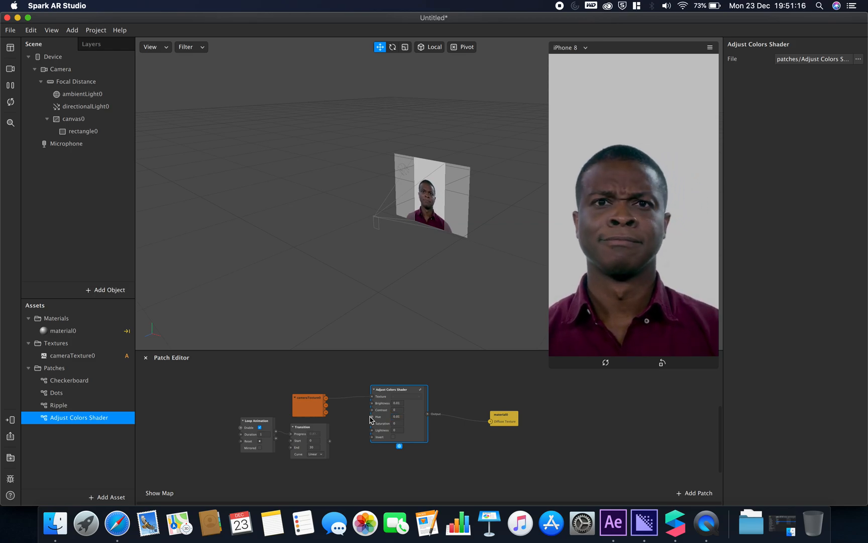
{"action": "left_click", "coordinate": [393, 437]}
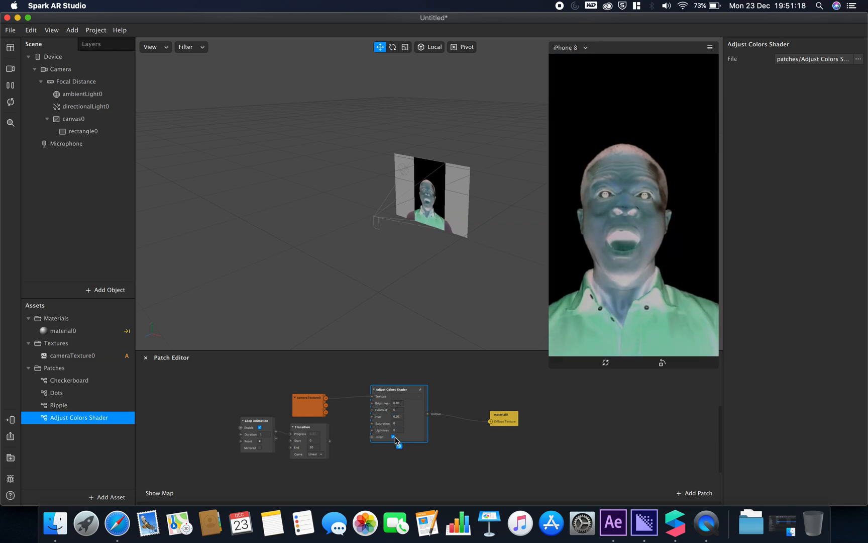
{"action": "left_click", "coordinate": [394, 437]}
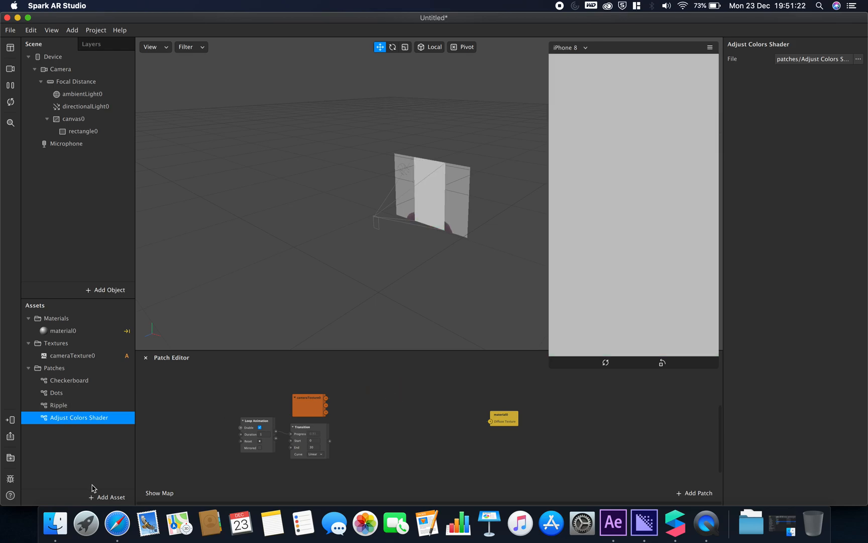
Step: Import the Pixelate shader from the AR Library
{"action": "left_click", "coordinate": [78, 417]}
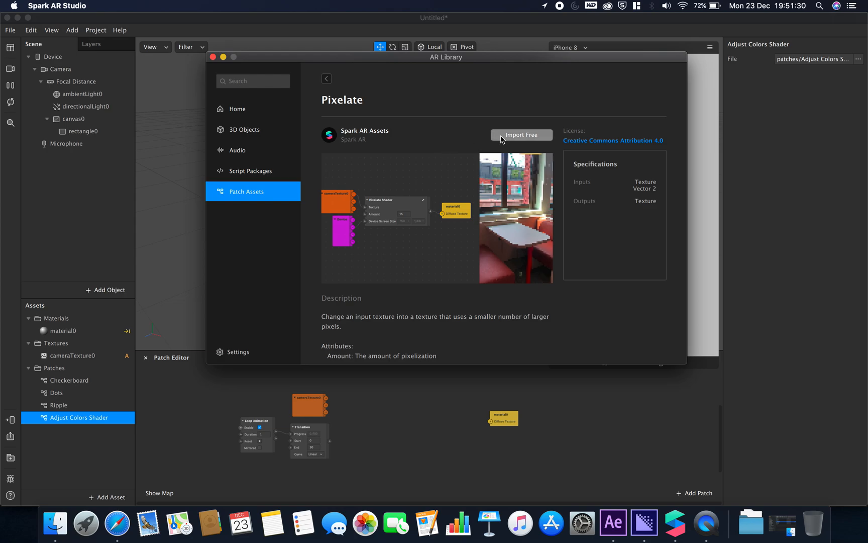
{"action": "left_click", "coordinate": [521, 134]}
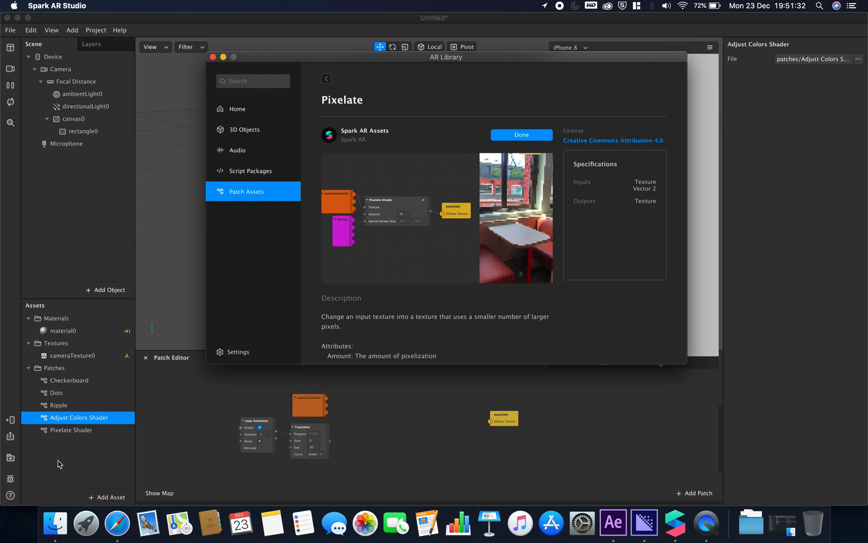
{"action": "left_click", "coordinate": [520, 134]}
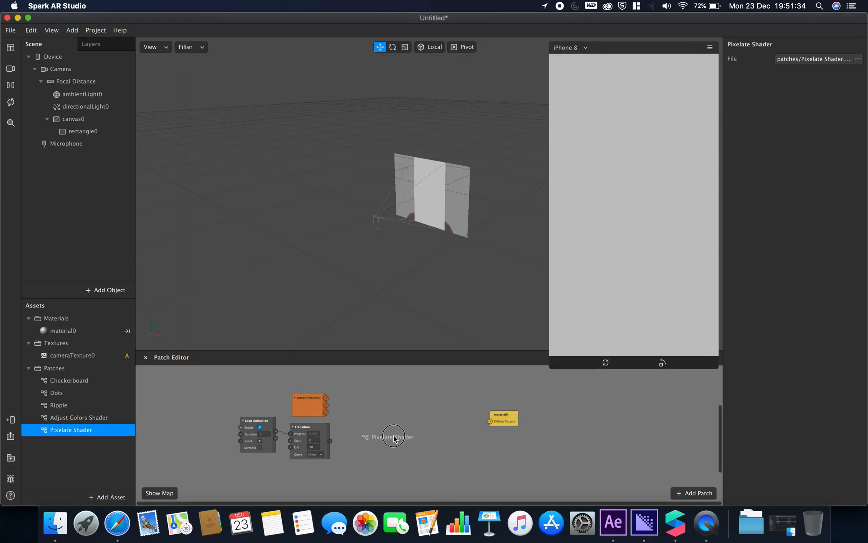
Step: Place Pixelate in the graph, feed it the camera texture, and set End to 400
{"action": "left_click", "coordinate": [393, 436]}
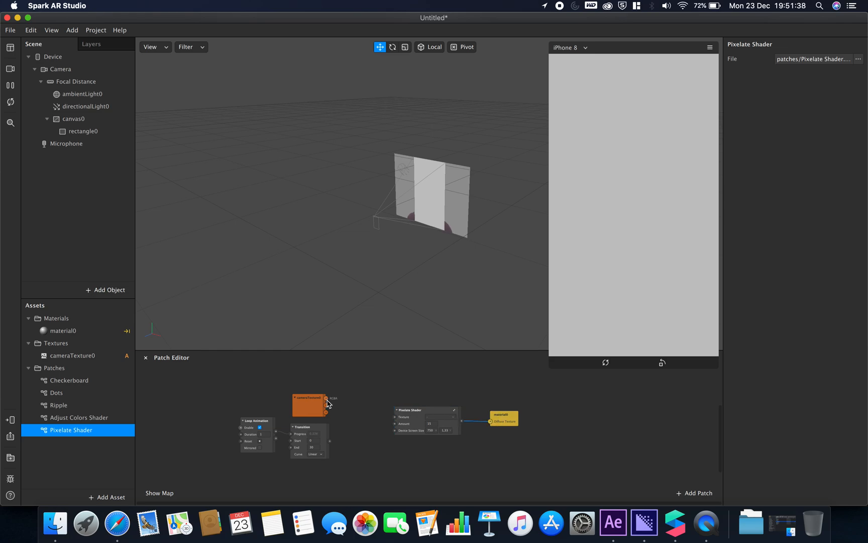
{"action": "left_click_drag", "start_coordinate": [327, 399], "coordinate": [397, 417]}
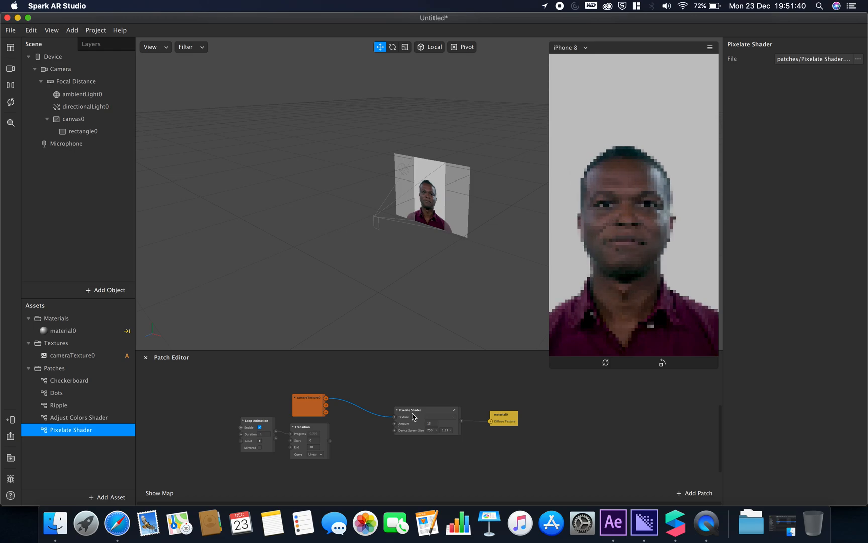
{"action": "left_click", "coordinate": [410, 410]}
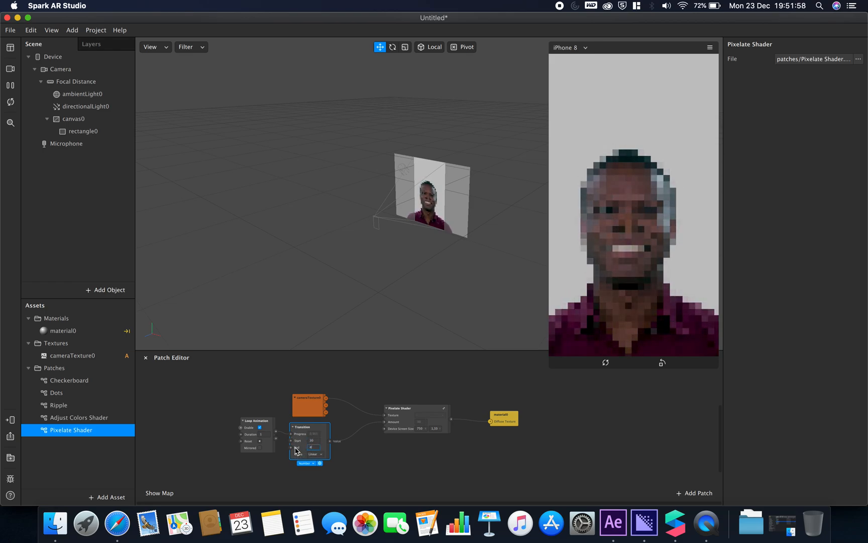
{"action": "type", "text": "400"}
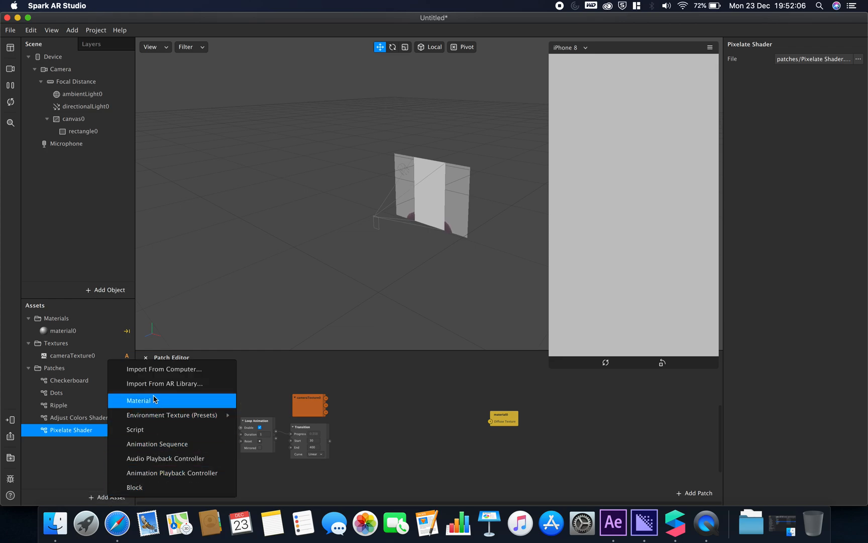
Step: Import the free Clone shader and drag the Clone Shader patch into the graph
{"action": "left_click", "coordinate": [164, 383]}
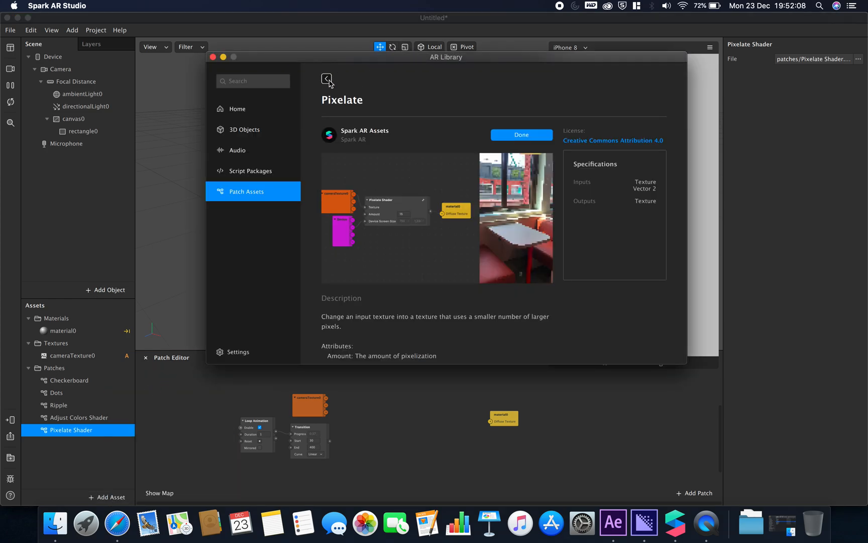
{"action": "left_click", "coordinate": [327, 78]}
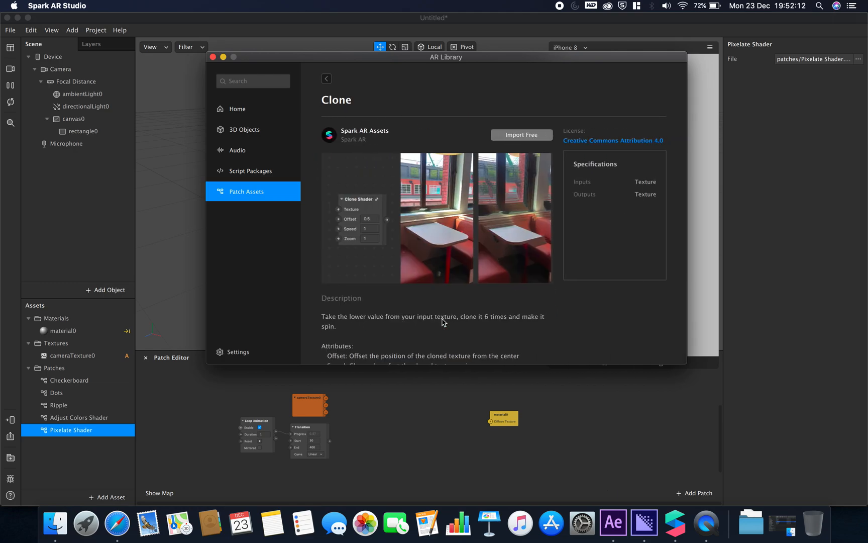
{"action": "left_click", "coordinate": [520, 135]}
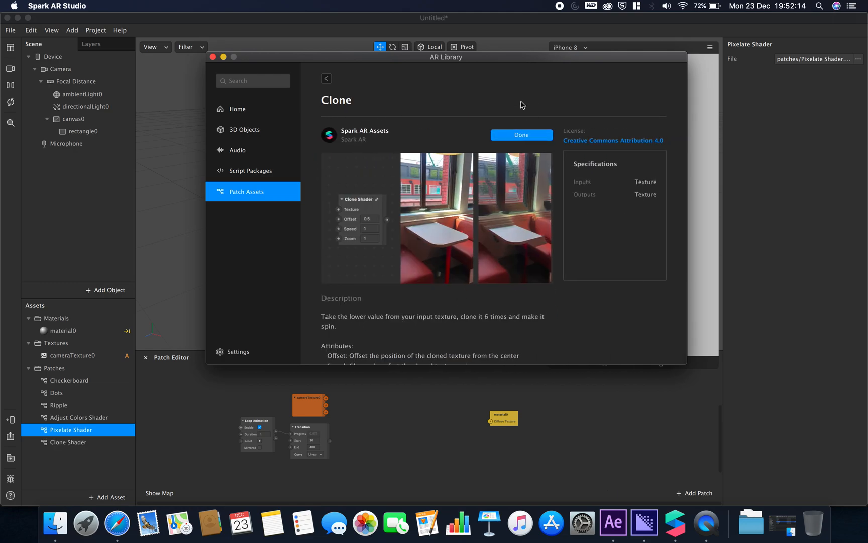
{"action": "left_click", "coordinate": [521, 134]}
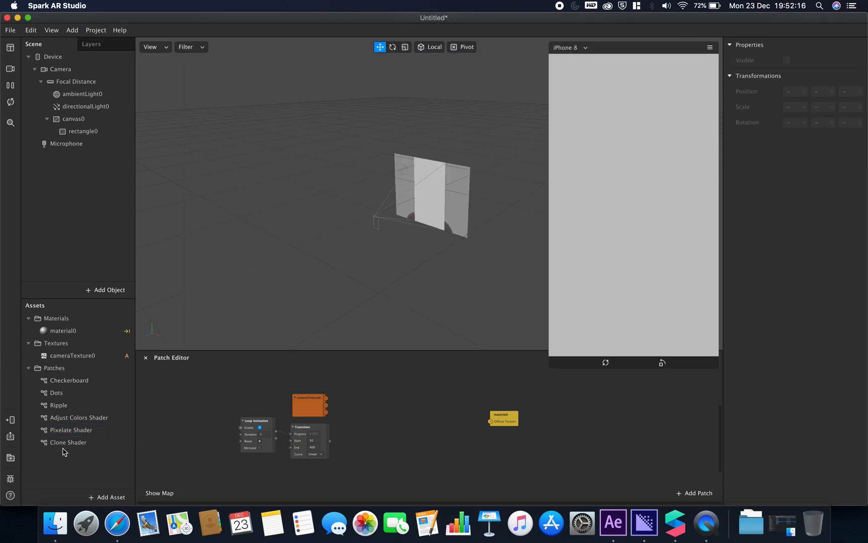
{"action": "left_click", "coordinate": [68, 442]}
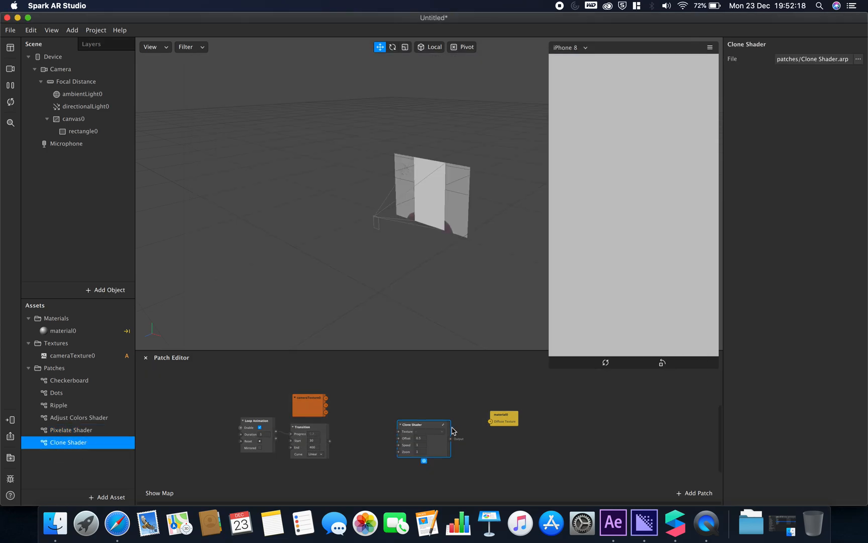
{"action": "left_click_drag", "start_coordinate": [449, 438], "coordinate": [489, 421]}
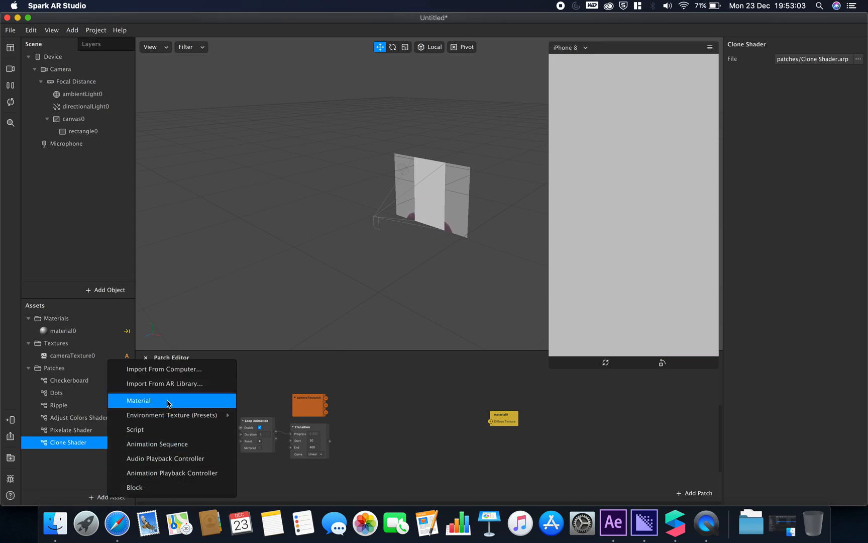
Step: Import the Texture 2D Transform shader from the AR Library
{"action": "left_click", "coordinate": [164, 383]}
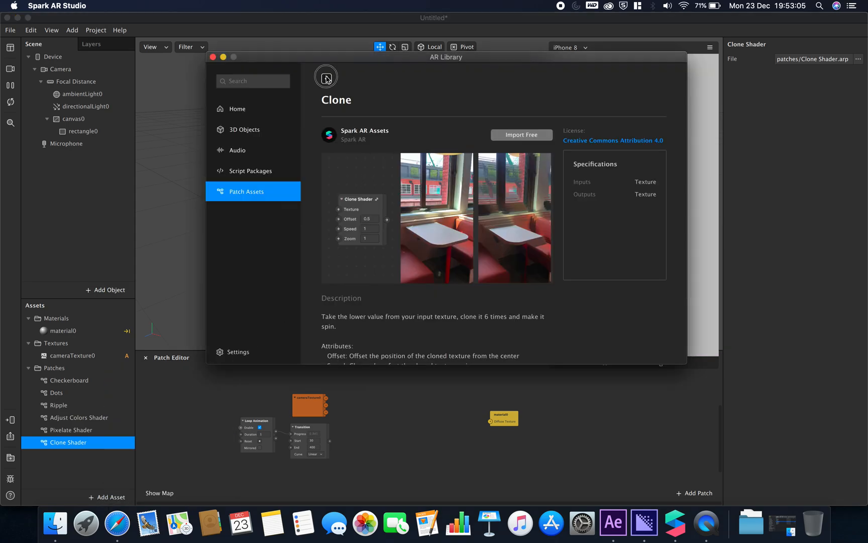
{"action": "left_click", "coordinate": [326, 78]}
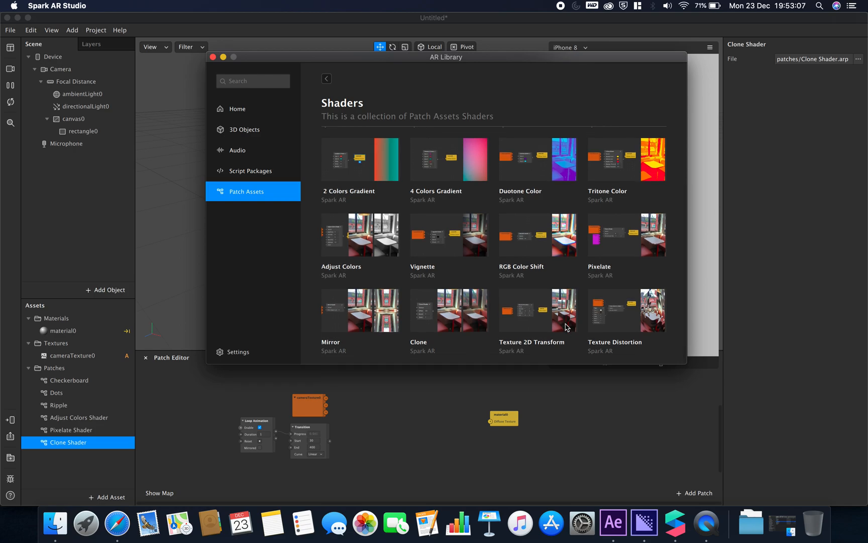
{"action": "left_click", "coordinate": [538, 310]}
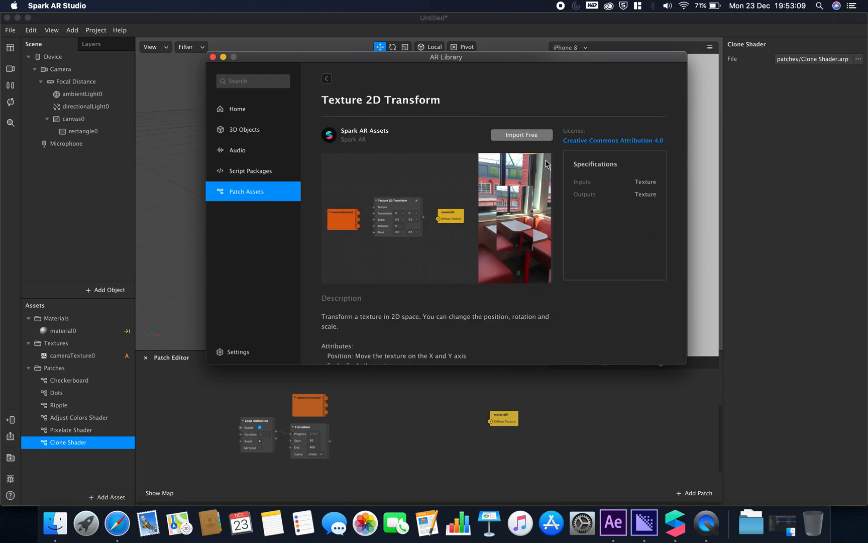
{"action": "left_click", "coordinate": [521, 134]}
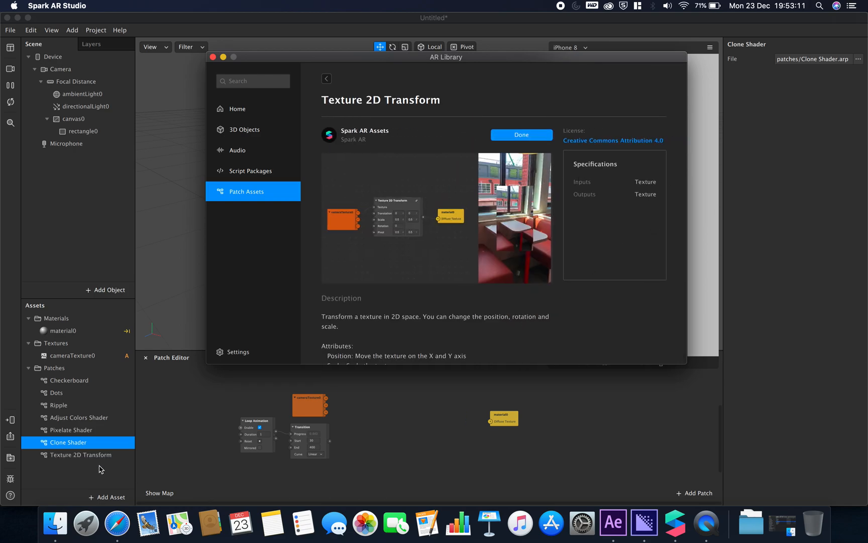
{"action": "left_click", "coordinate": [520, 135]}
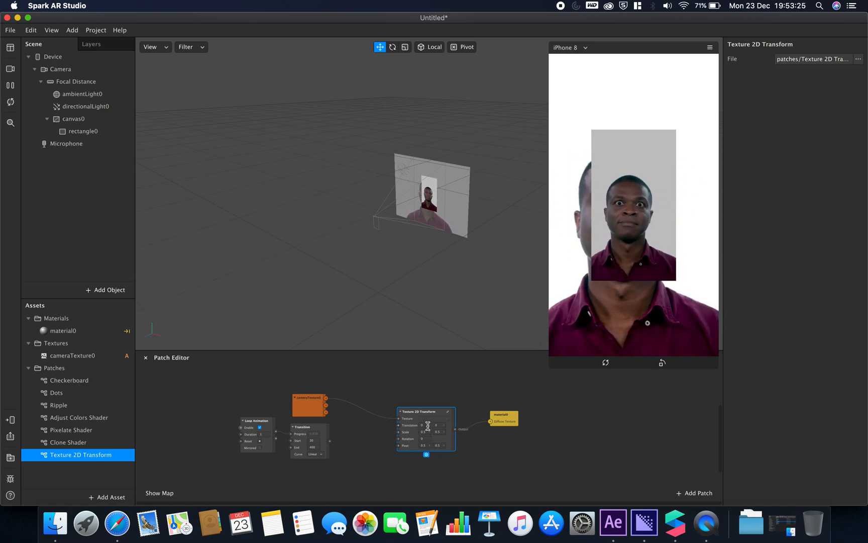
Step: Adjust the Texture 2D Transform's Translation and Scale values
{"action": "left_click", "coordinate": [425, 426]}
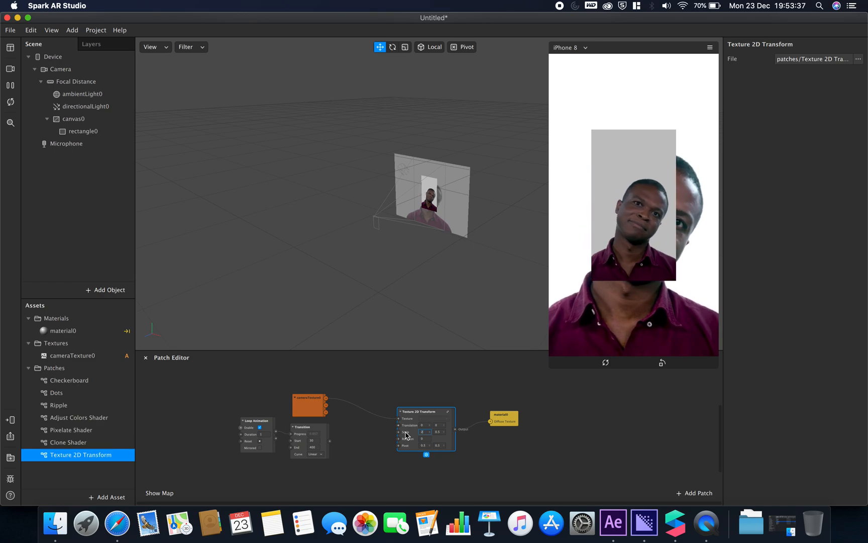
{"action": "left_click", "coordinate": [424, 431]}
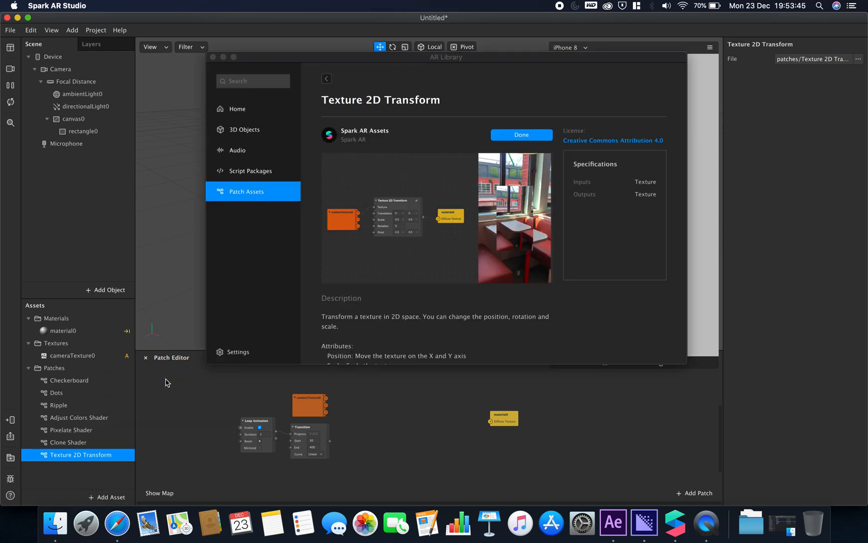
Step: Import the Texture Distortion shader from the AR Library
{"action": "left_click", "coordinate": [326, 78]}
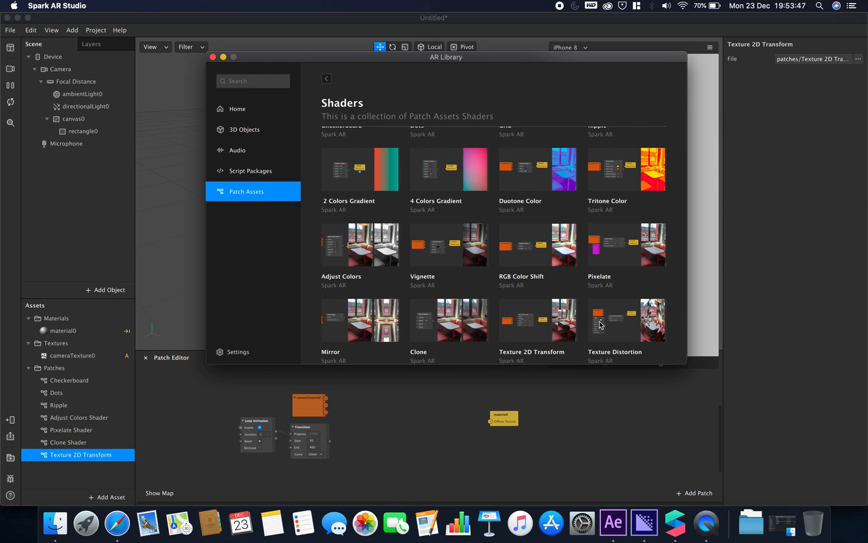
{"action": "left_click", "coordinate": [626, 320]}
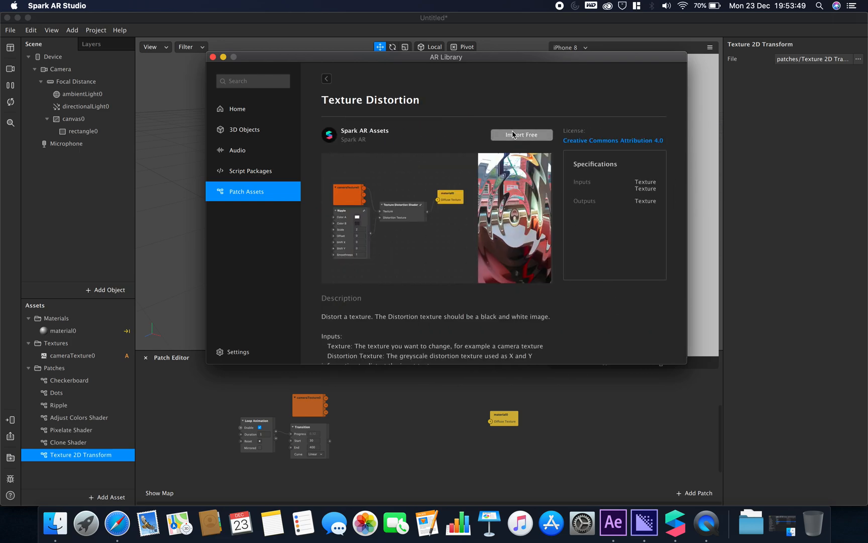
{"action": "left_click", "coordinate": [521, 135]}
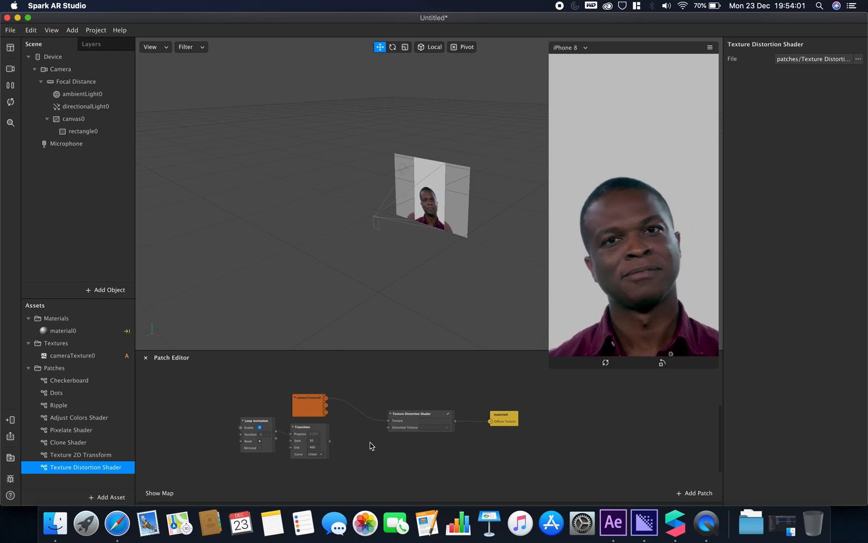
Step: Import the orange slice image from the computer and connect it to Distortion Texture
{"action": "left_click", "coordinate": [110, 497]}
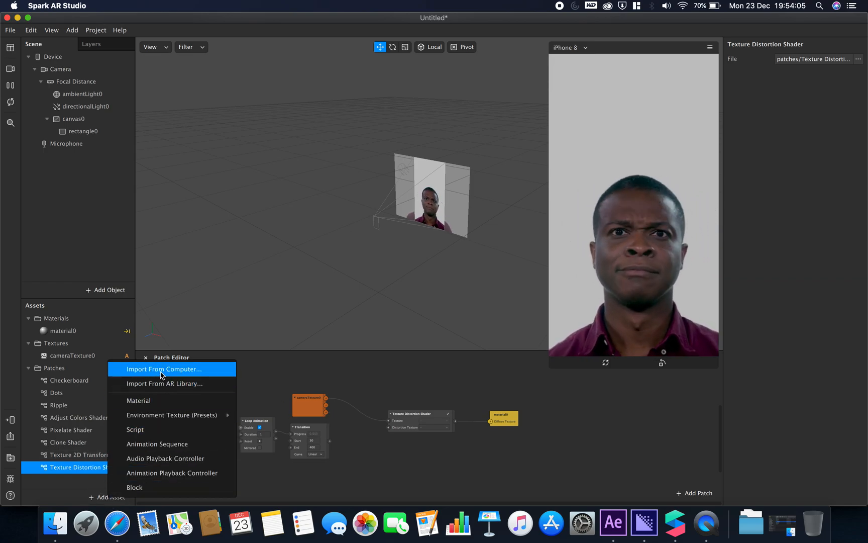
{"action": "left_click", "coordinate": [164, 369]}
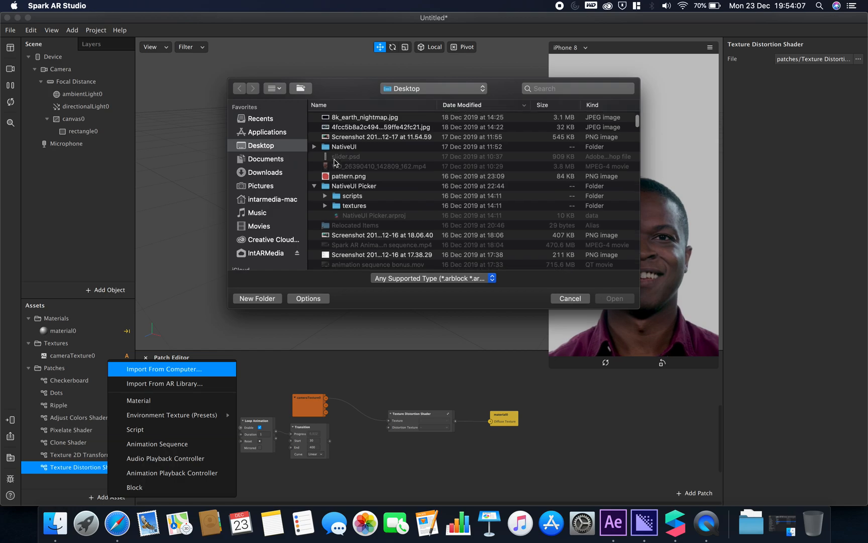
{"action": "scroll", "scroll_direction": "down", "scroll_amount": 3}
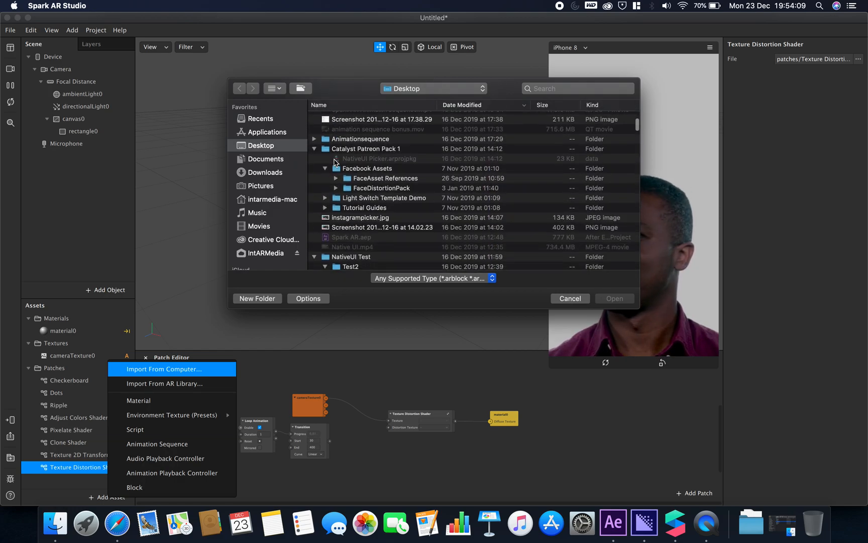
{"action": "scroll", "scroll_direction": "down", "scroll_amount": 3}
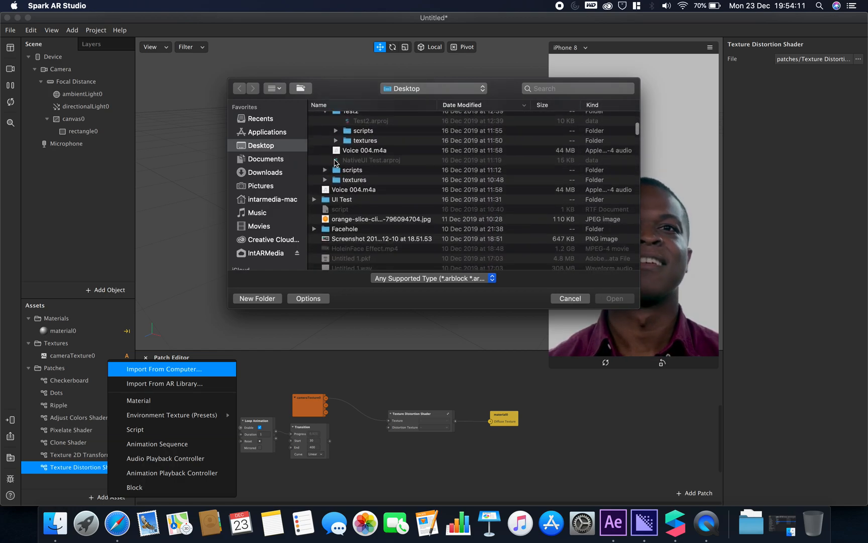
{"action": "left_click", "coordinate": [381, 219]}
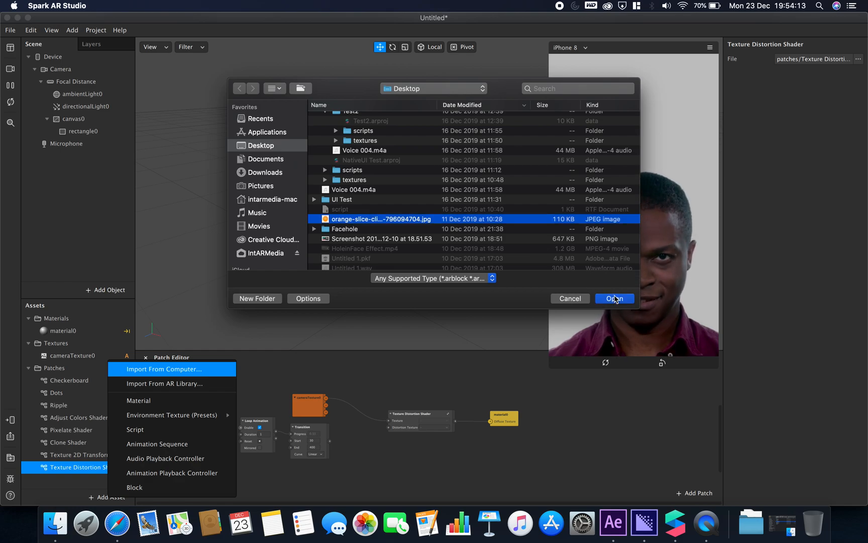
{"action": "left_click", "coordinate": [614, 298]}
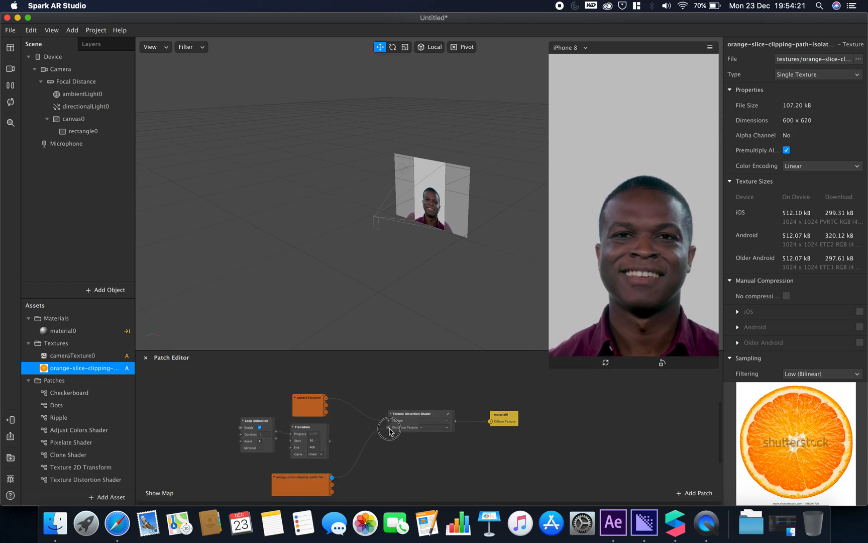
{"action": "left_click_drag", "start_coordinate": [329, 477], "coordinate": [390, 427]}
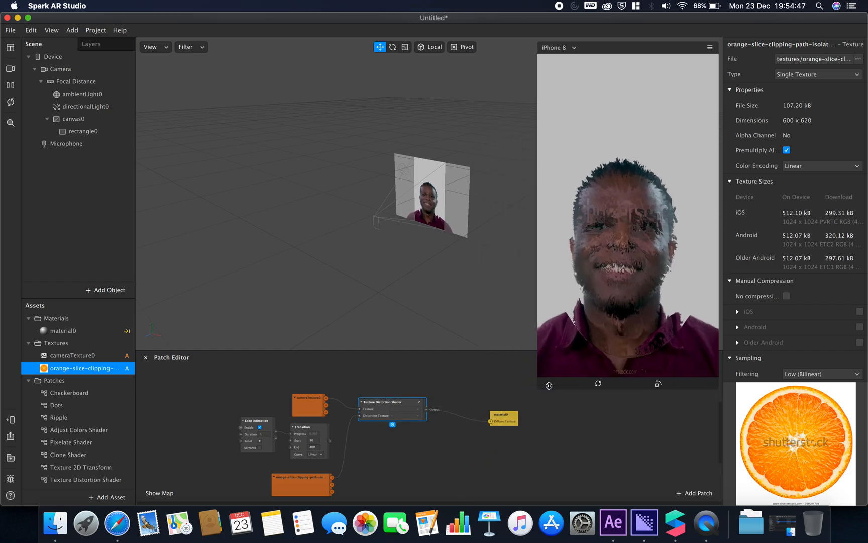
{"action": "left_click", "coordinate": [108, 496]}
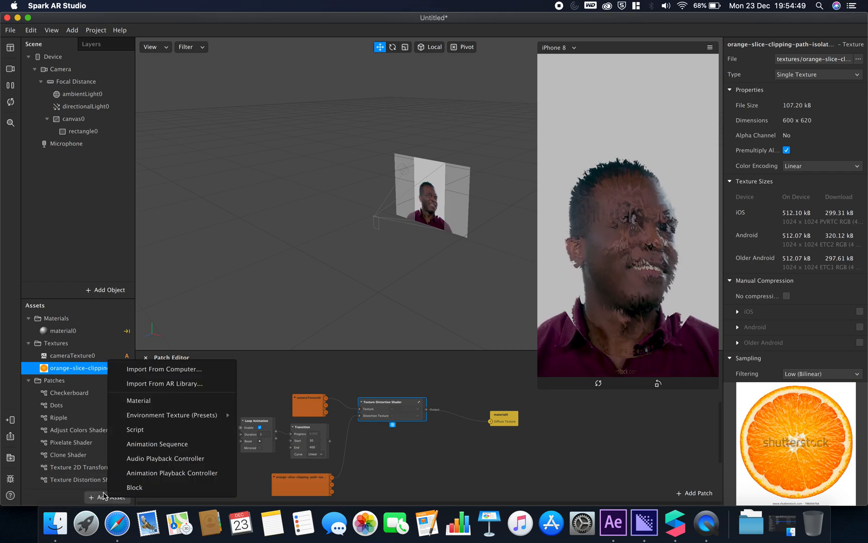
{"action": "left_click", "coordinate": [164, 383]}
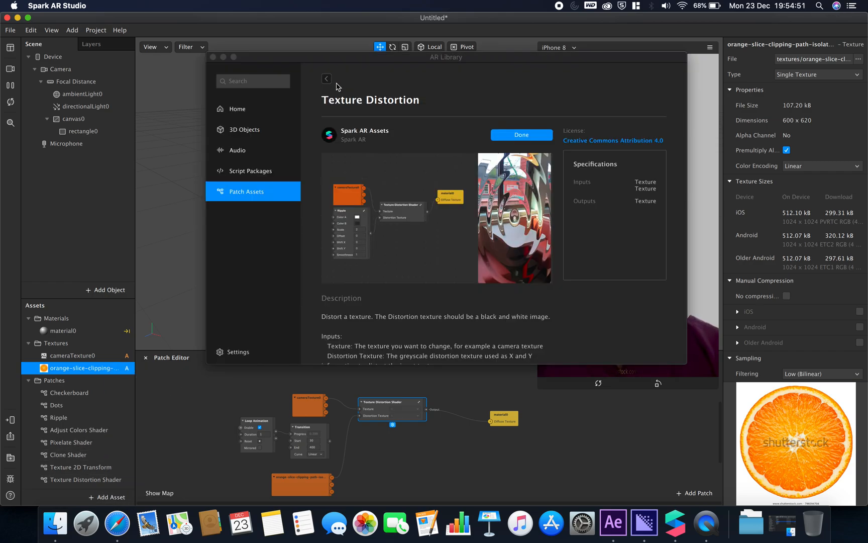
{"action": "left_click", "coordinate": [326, 78]}
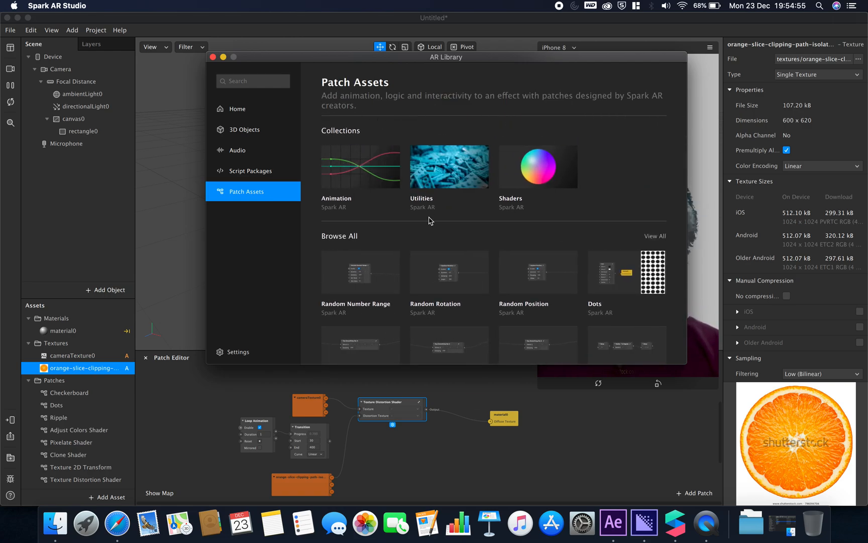
{"action": "scroll", "scroll_direction": "down", "scroll_amount": 3}
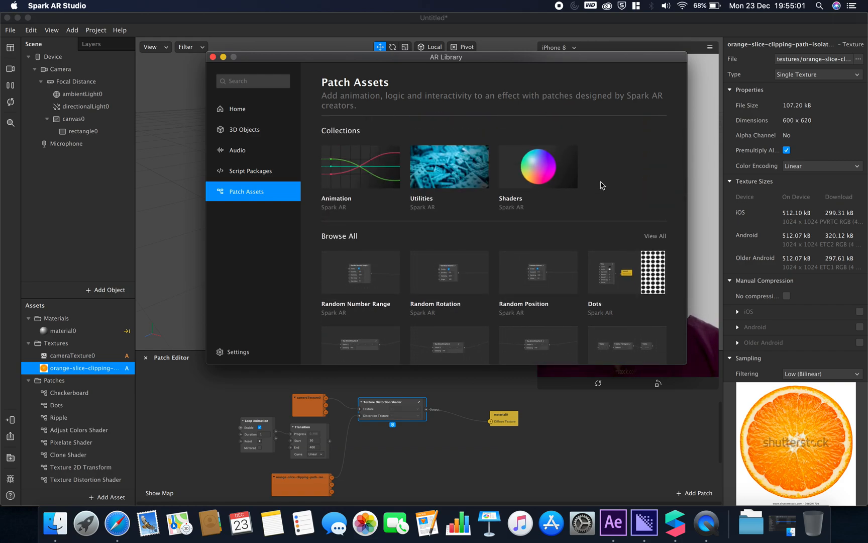
{"action": "left_click", "coordinate": [249, 170]}
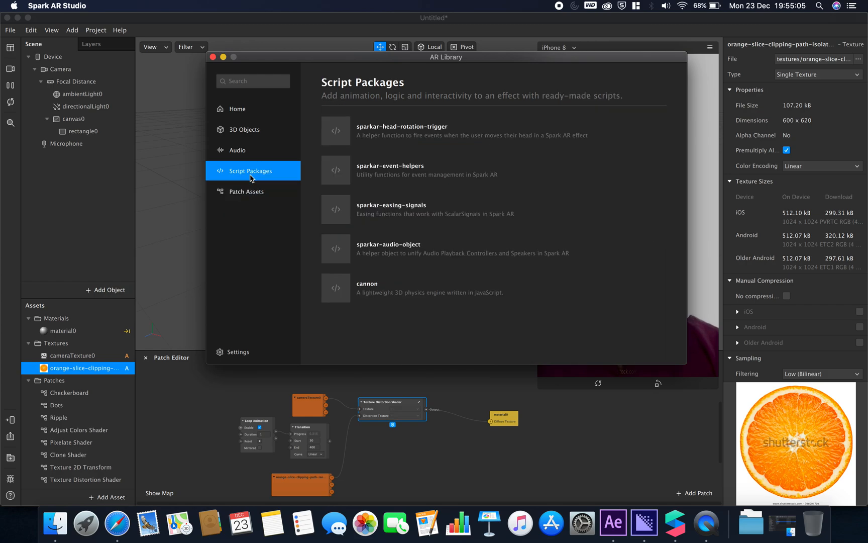
{"action": "left_click", "coordinate": [213, 57]}
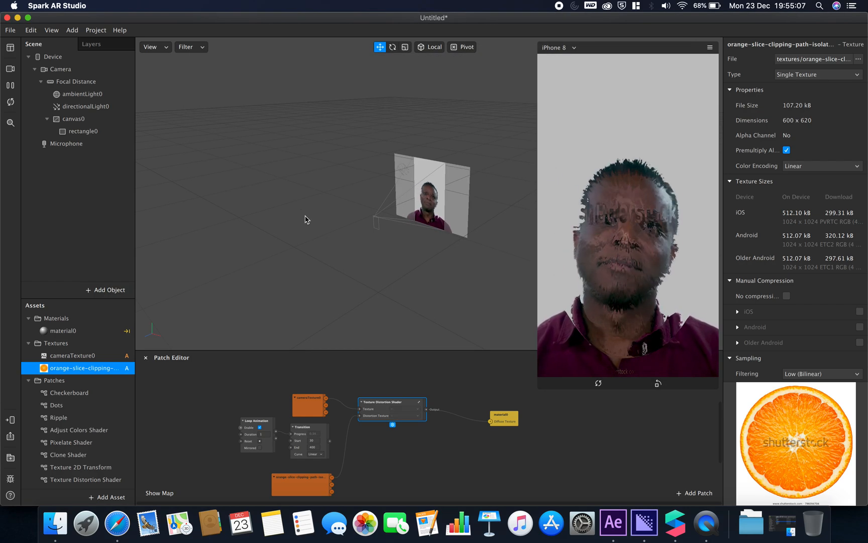